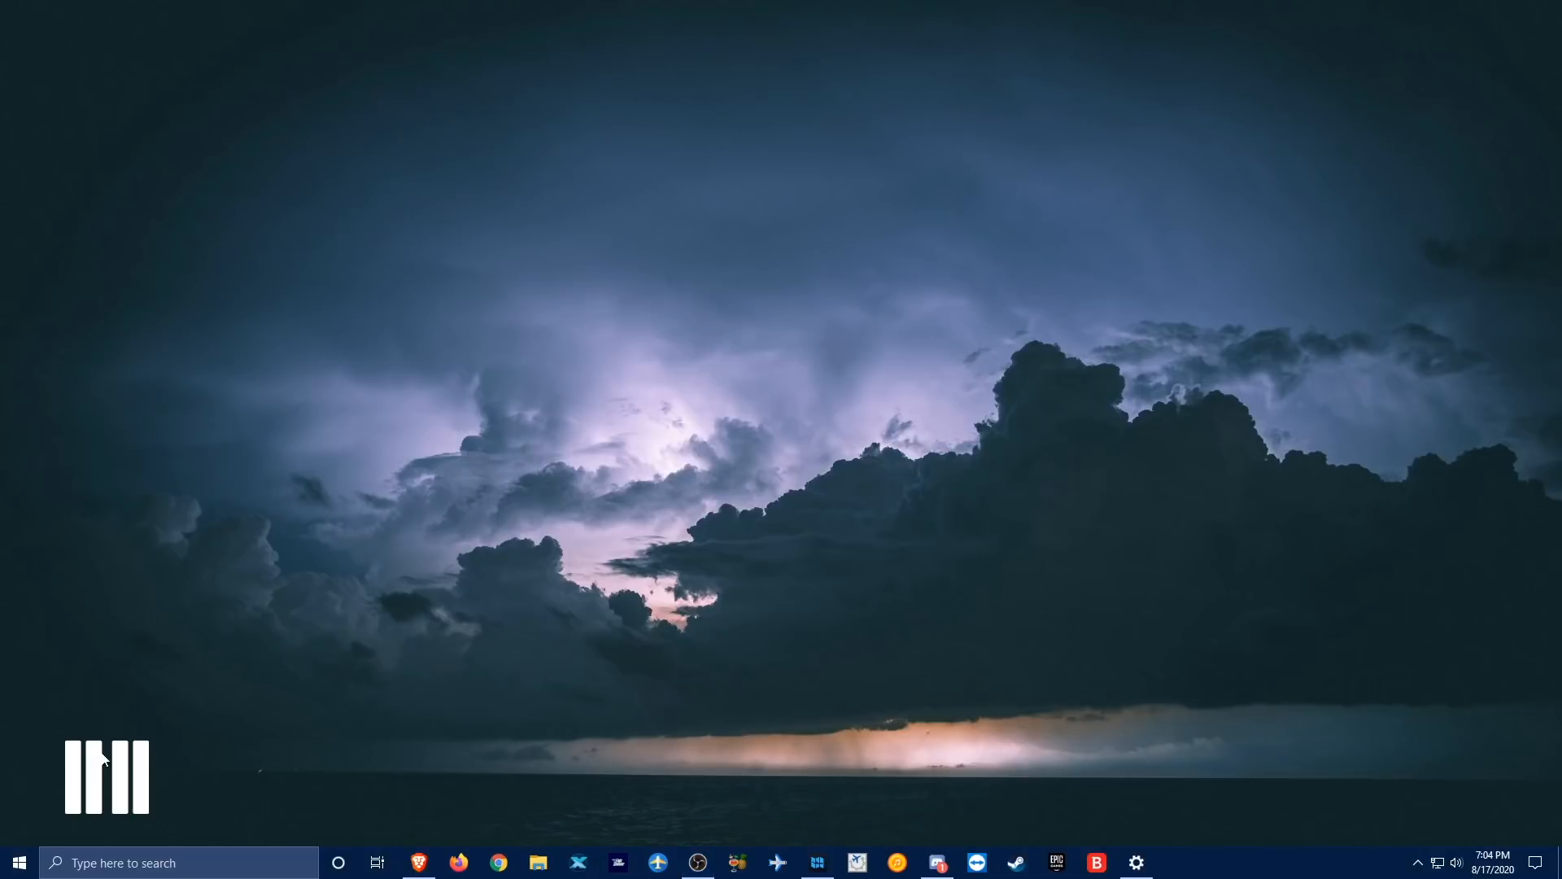
{"action": "mouse_move", "coordinate": [182, 840]}
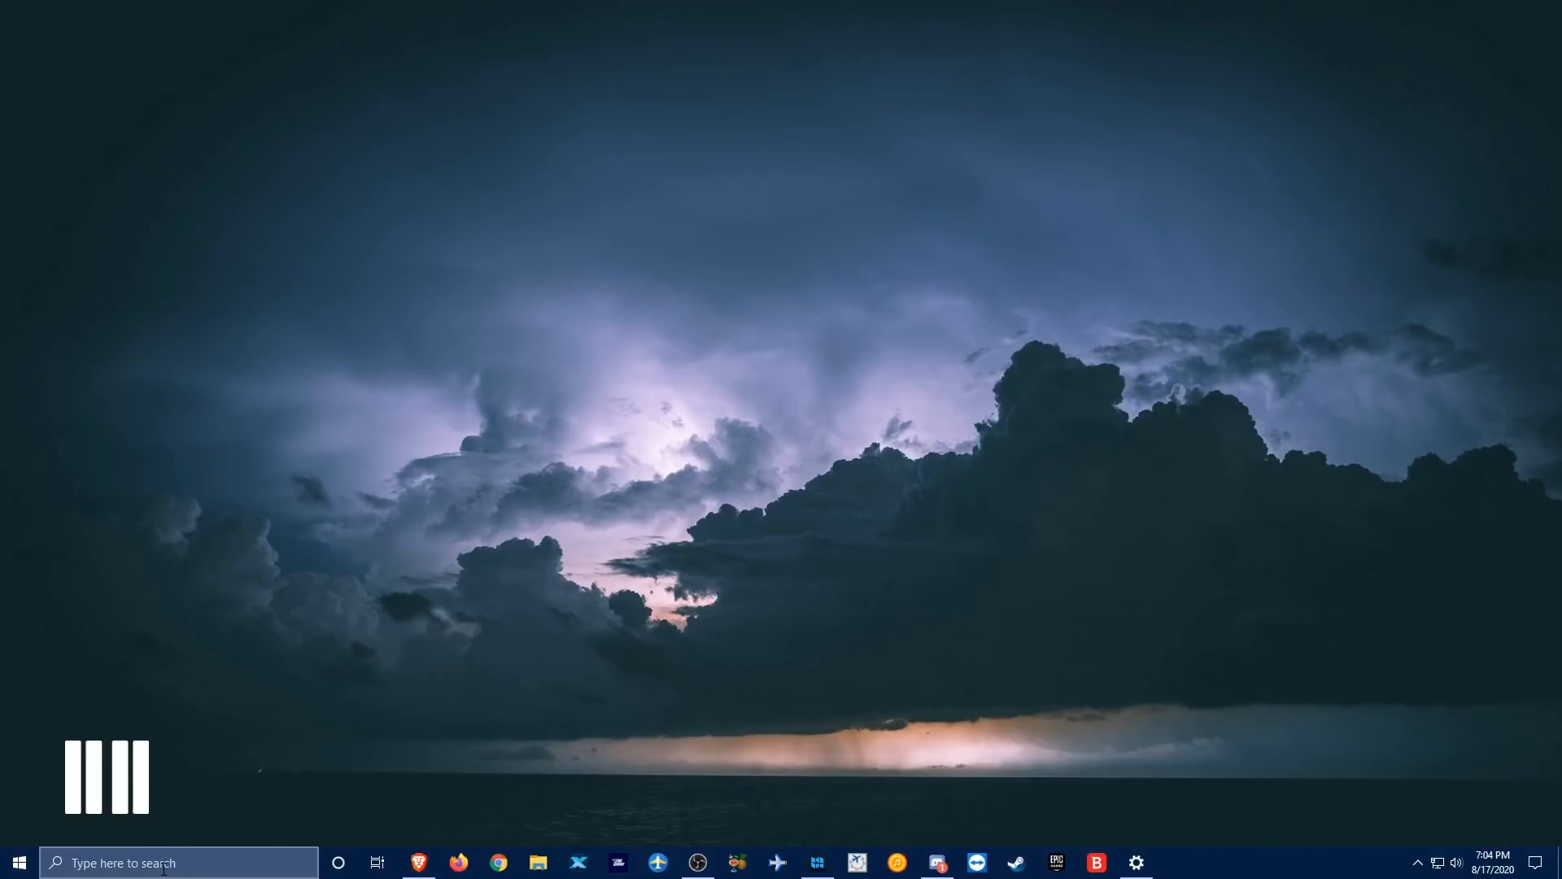
- Search Windows for "updat" to surface the Check for updates result
{"action": "left_click", "coordinate": [179, 862]}
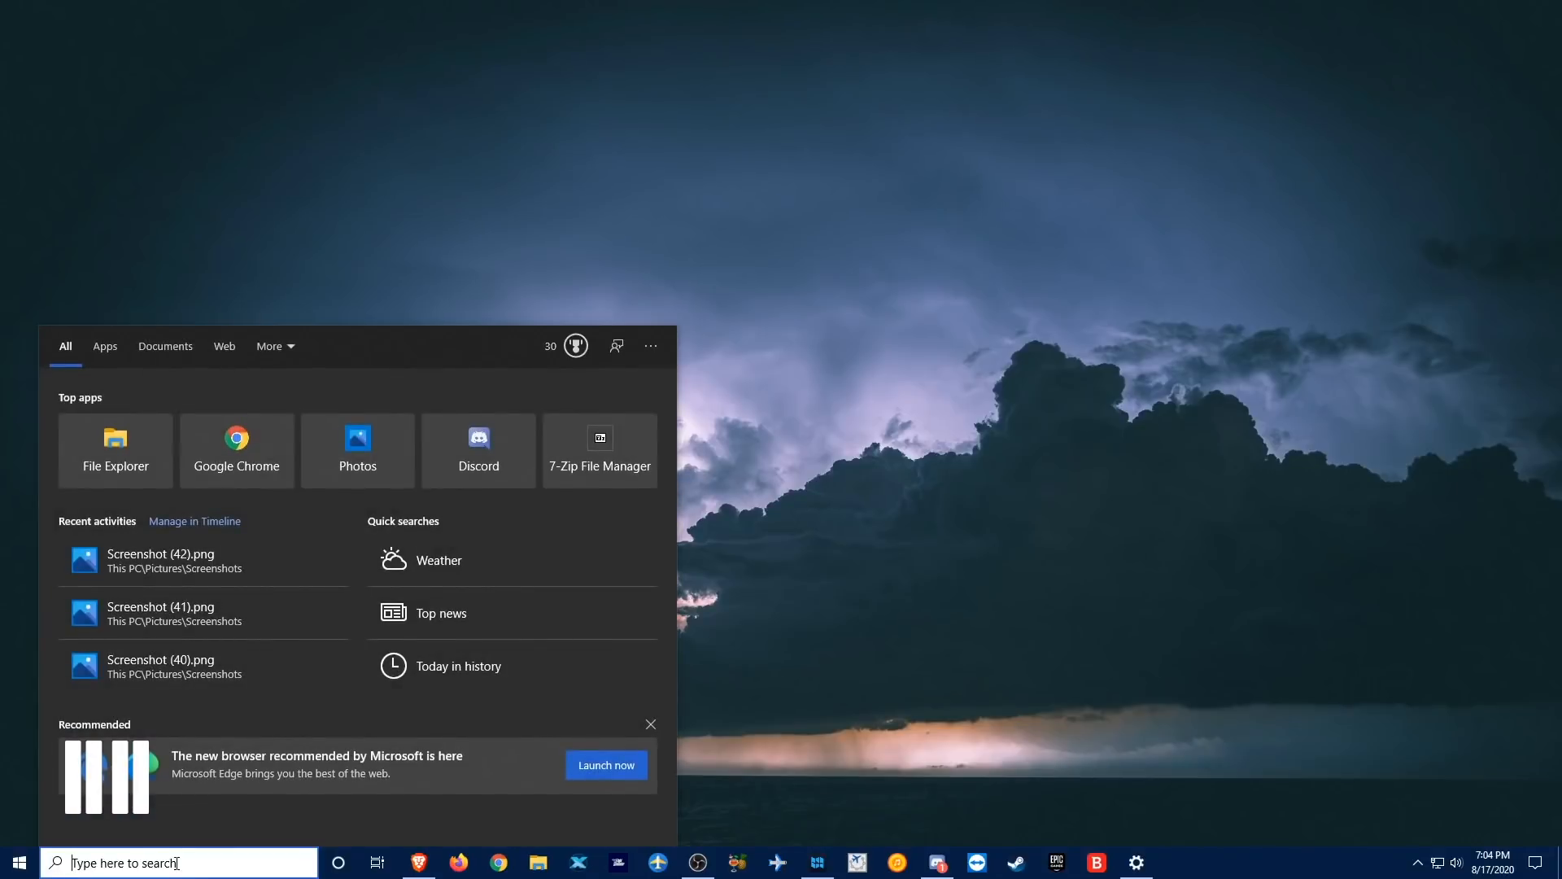
{"action": "type", "text": "updat"}
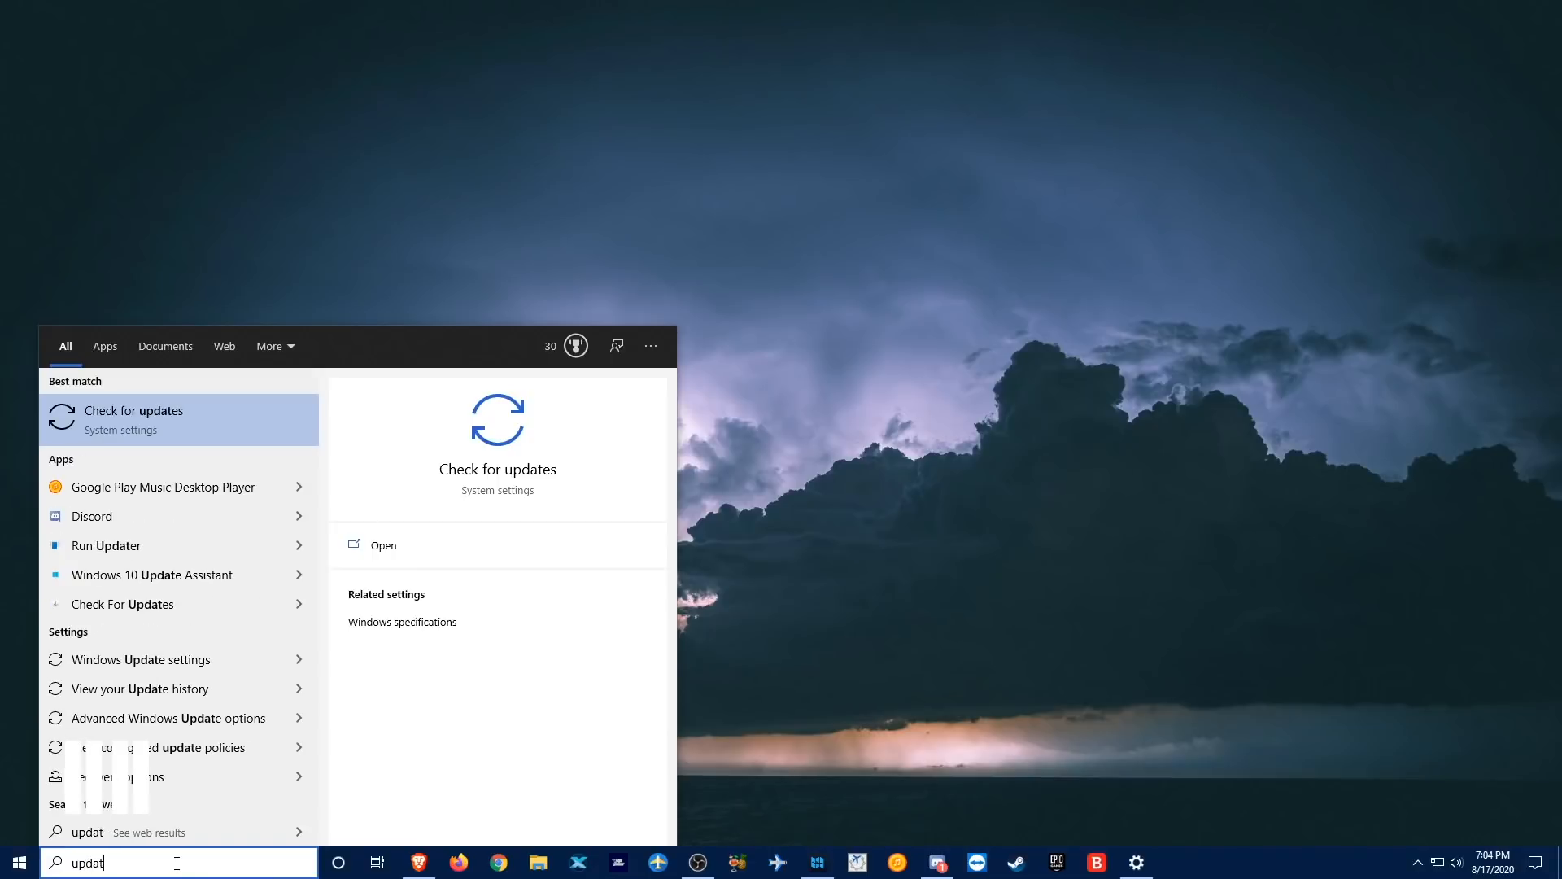
{"action": "mouse_move", "coordinate": [350, 768]}
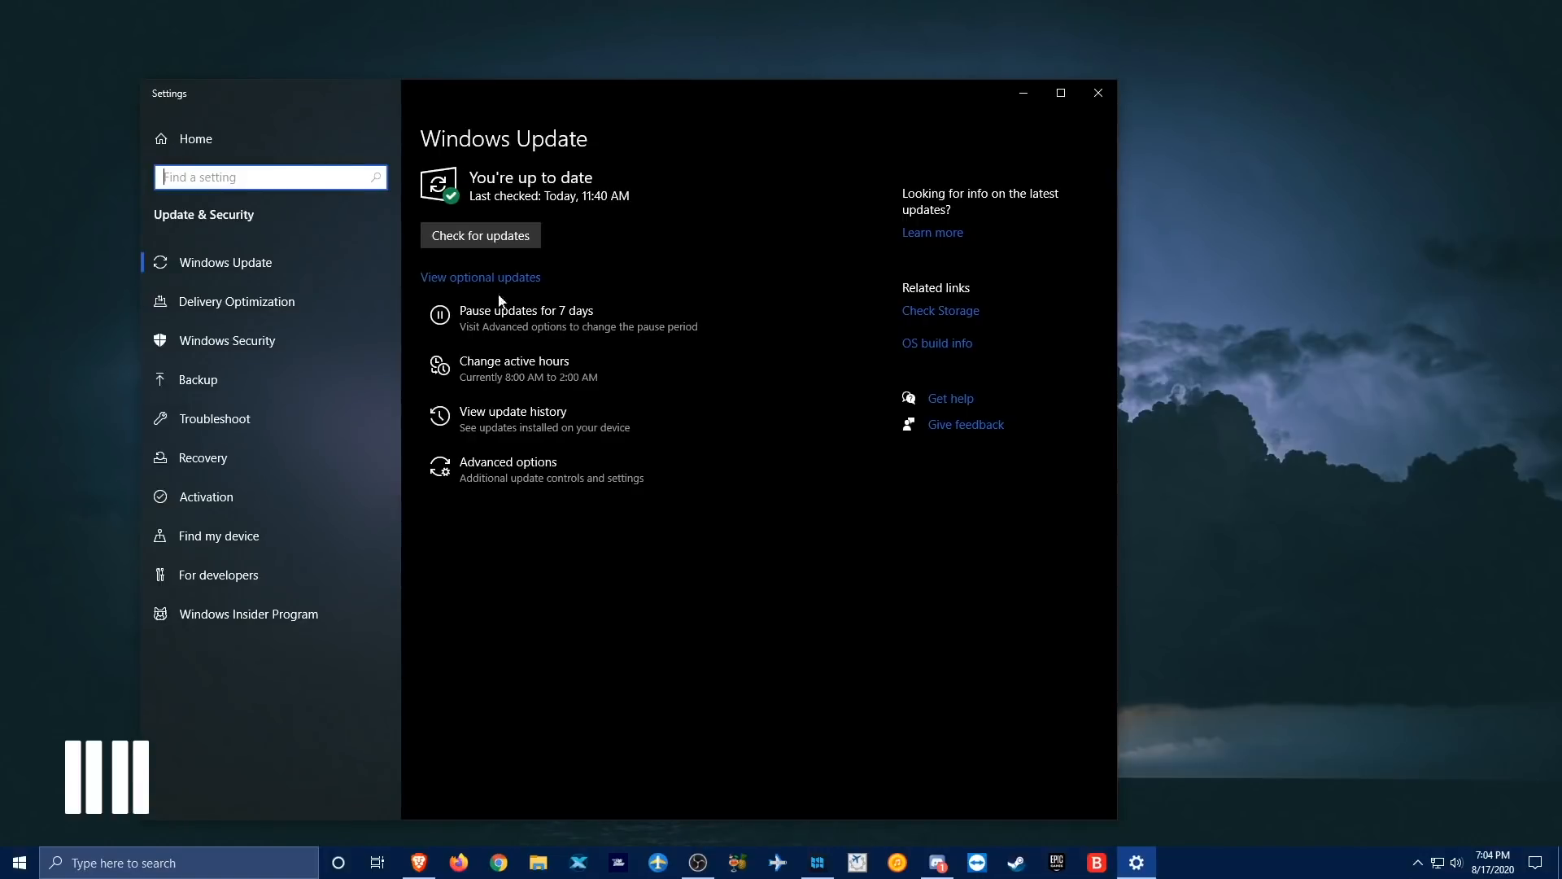
{"action": "mouse_move", "coordinate": [711, 543]}
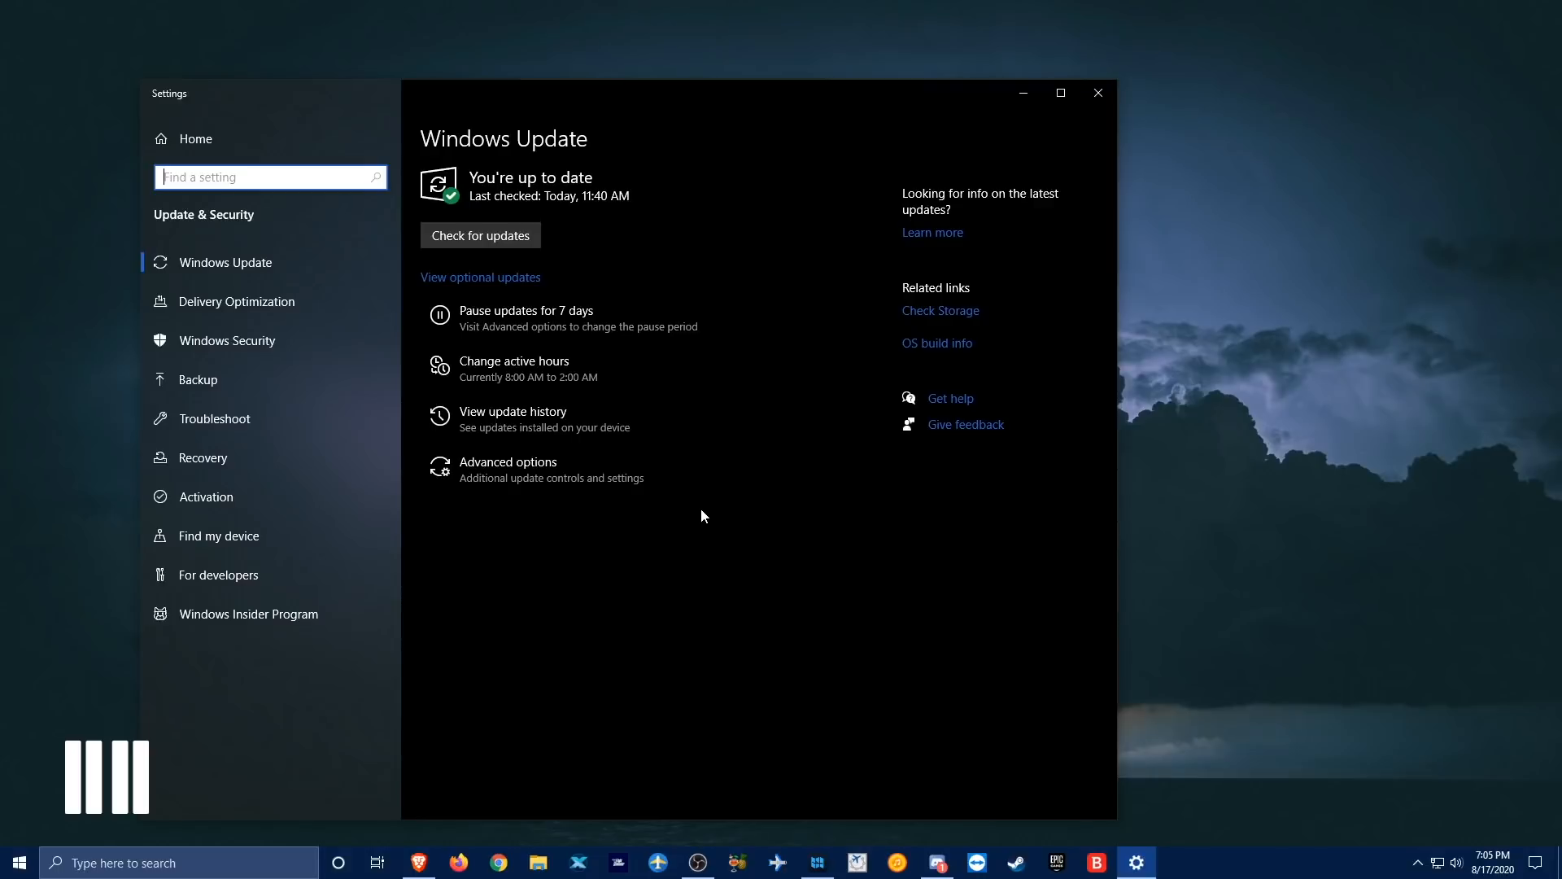
{"action": "mouse_move", "coordinate": [638, 561]}
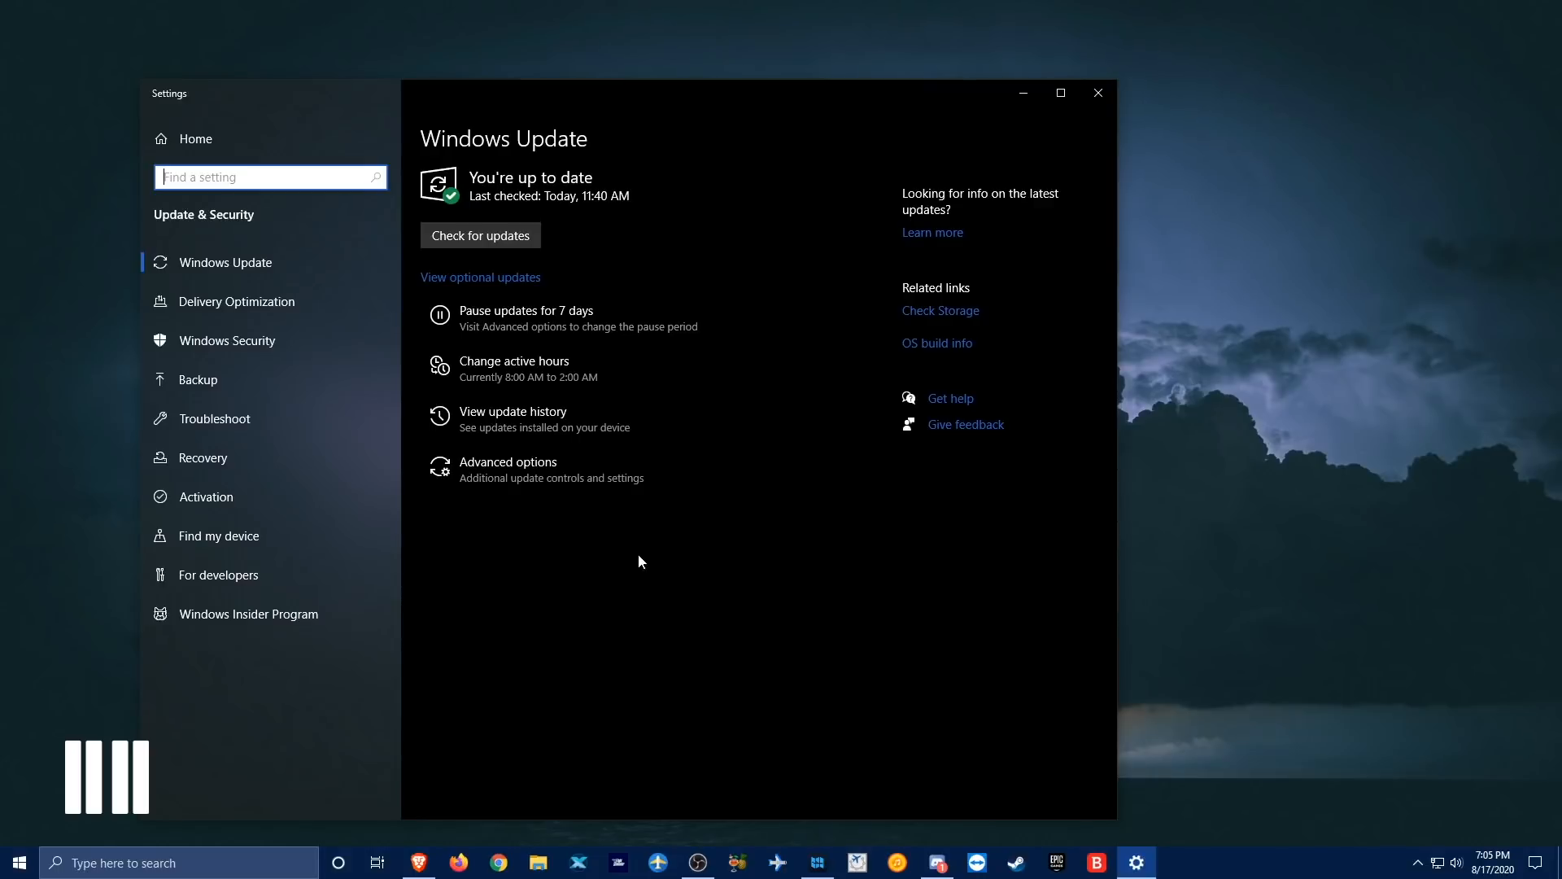
{"action": "mouse_move", "coordinate": [645, 558]}
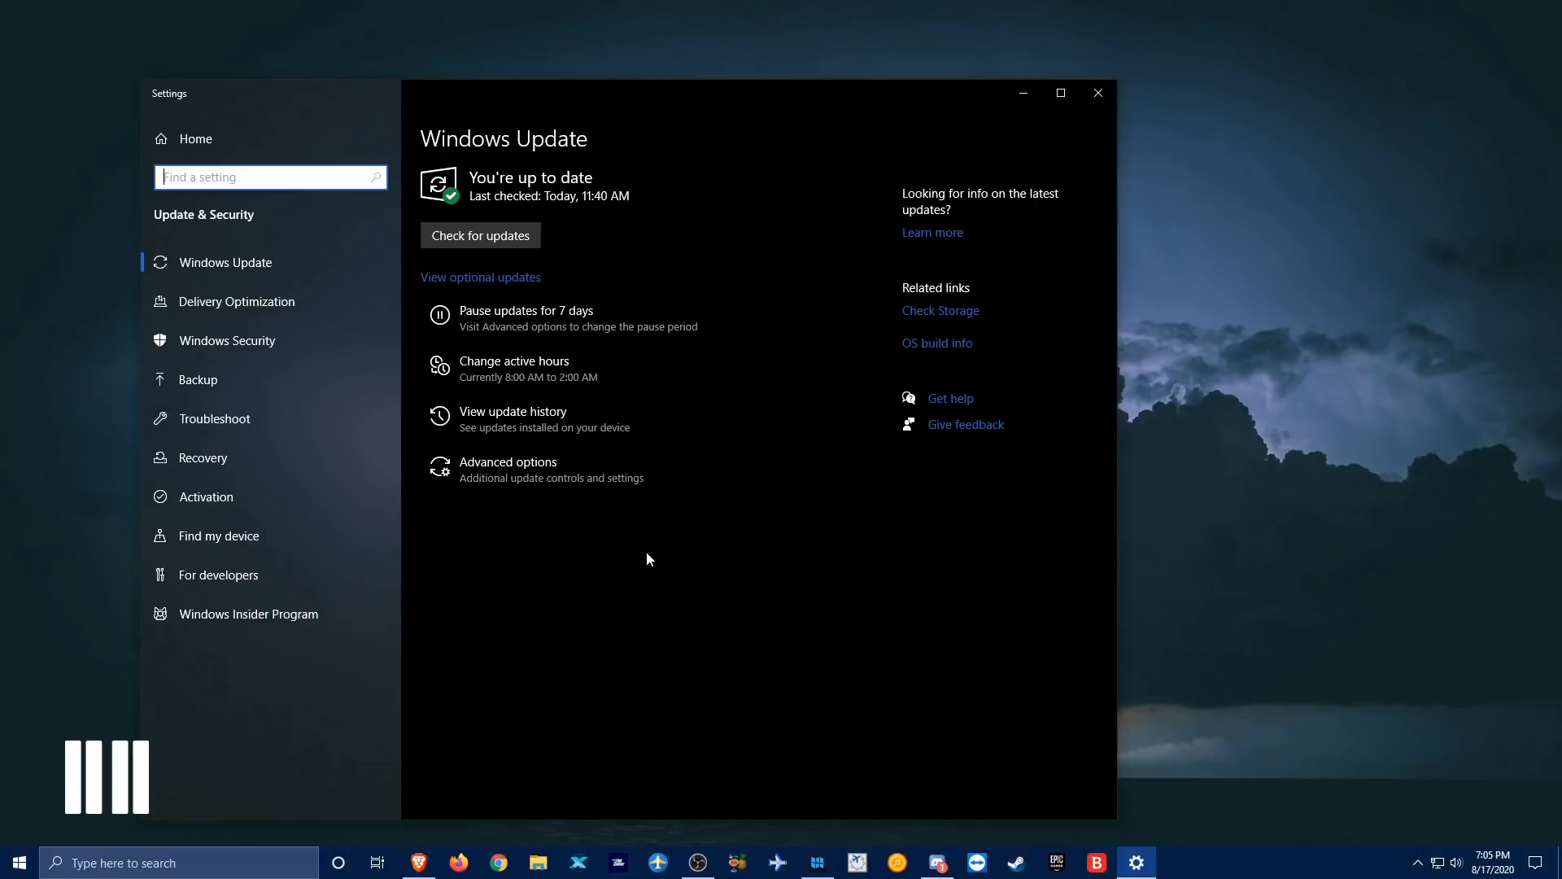
{"action": "mouse_move", "coordinate": [873, 582]}
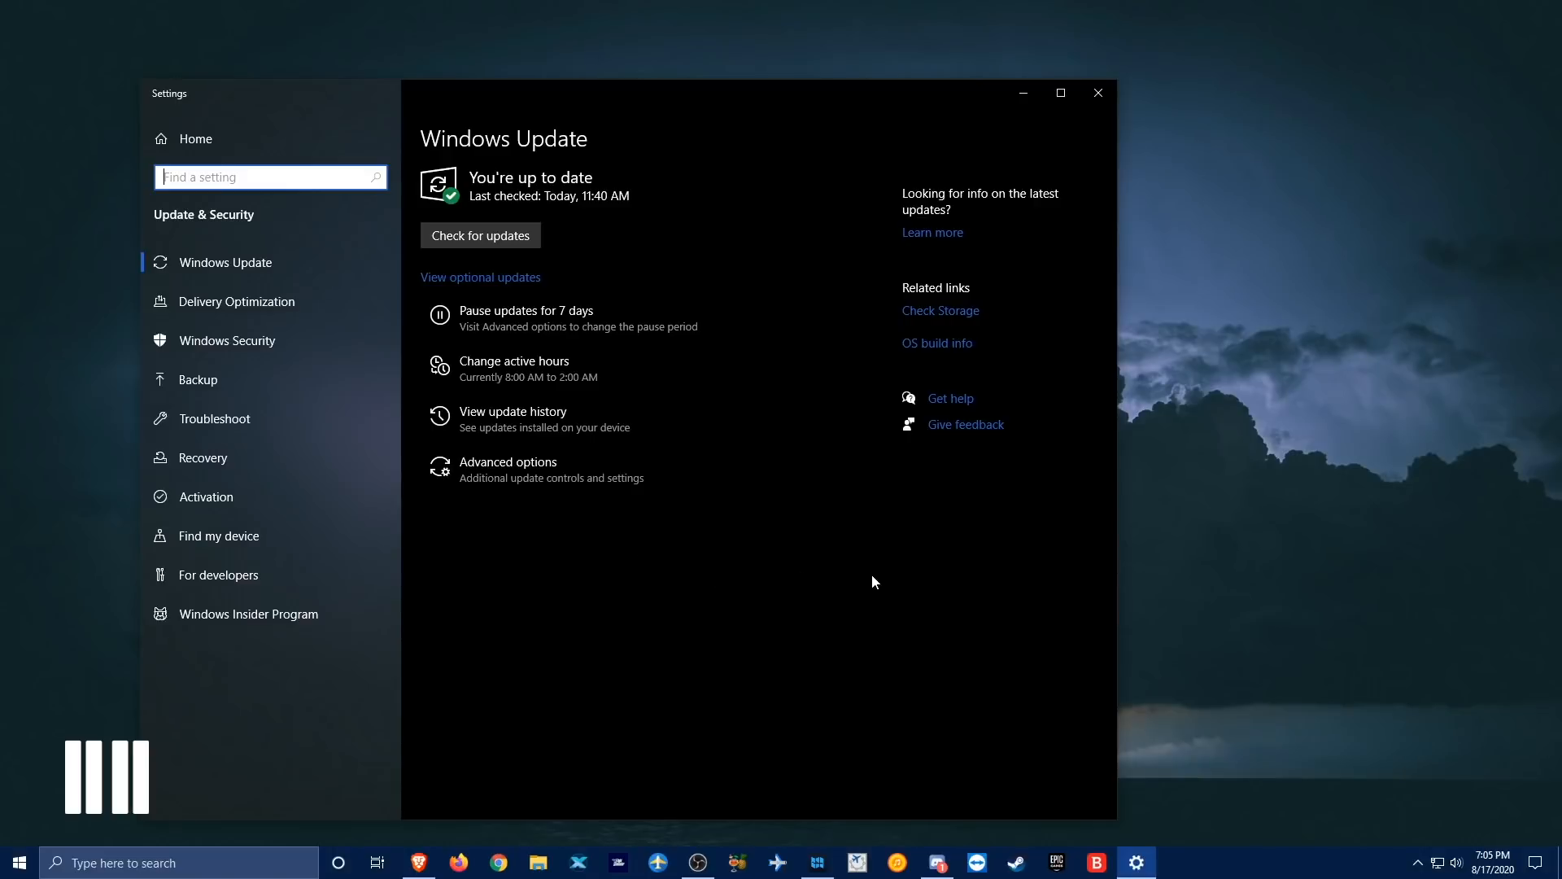
{"action": "mouse_move", "coordinate": [879, 589]}
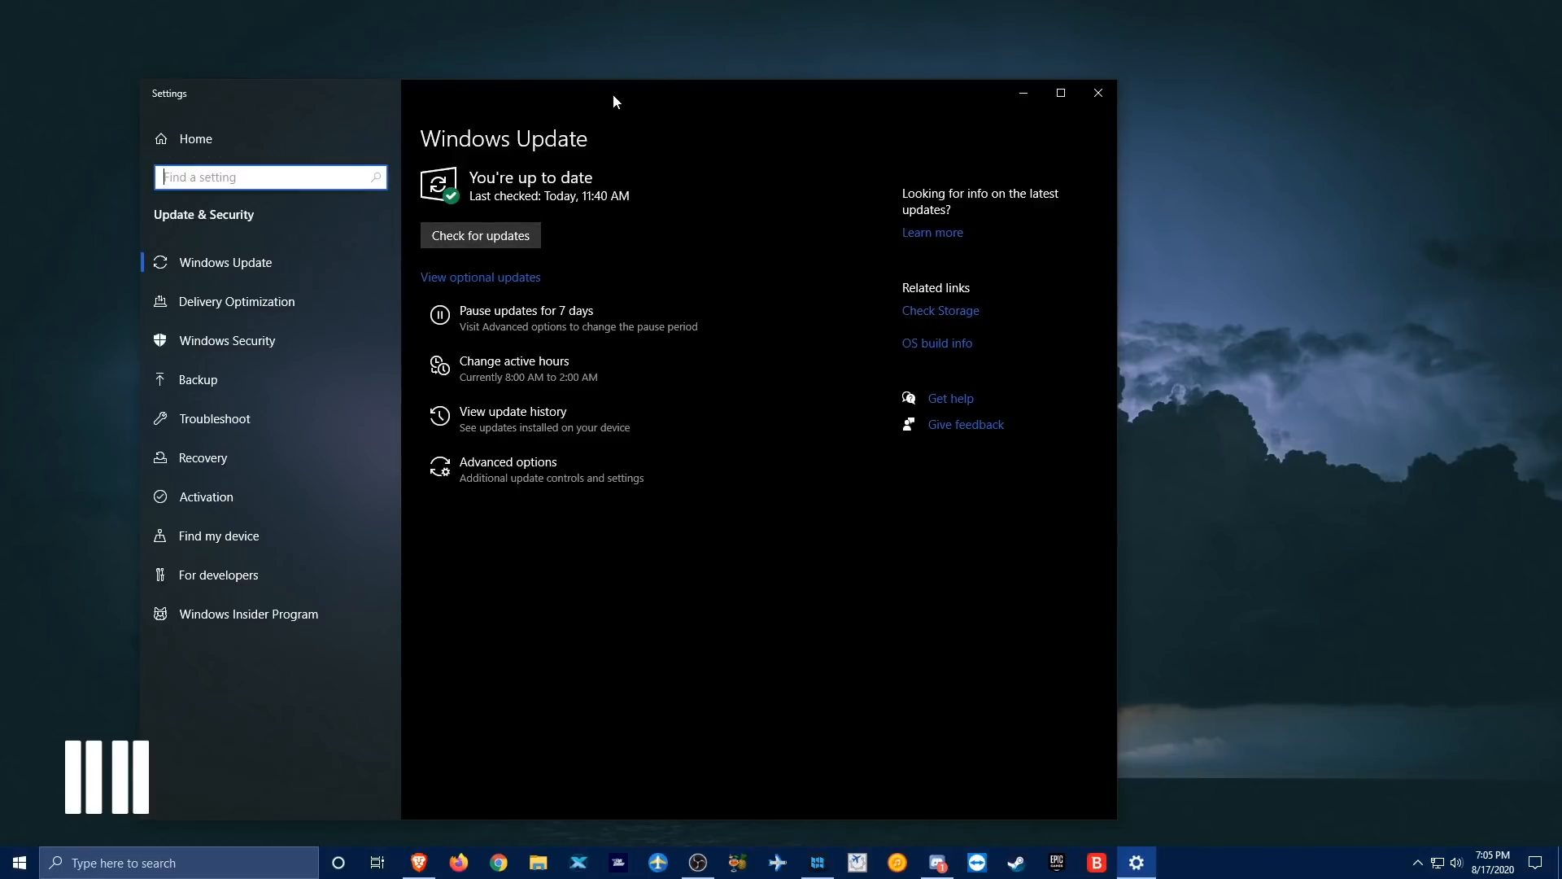
{"action": "mouse_move", "coordinate": [805, 243]}
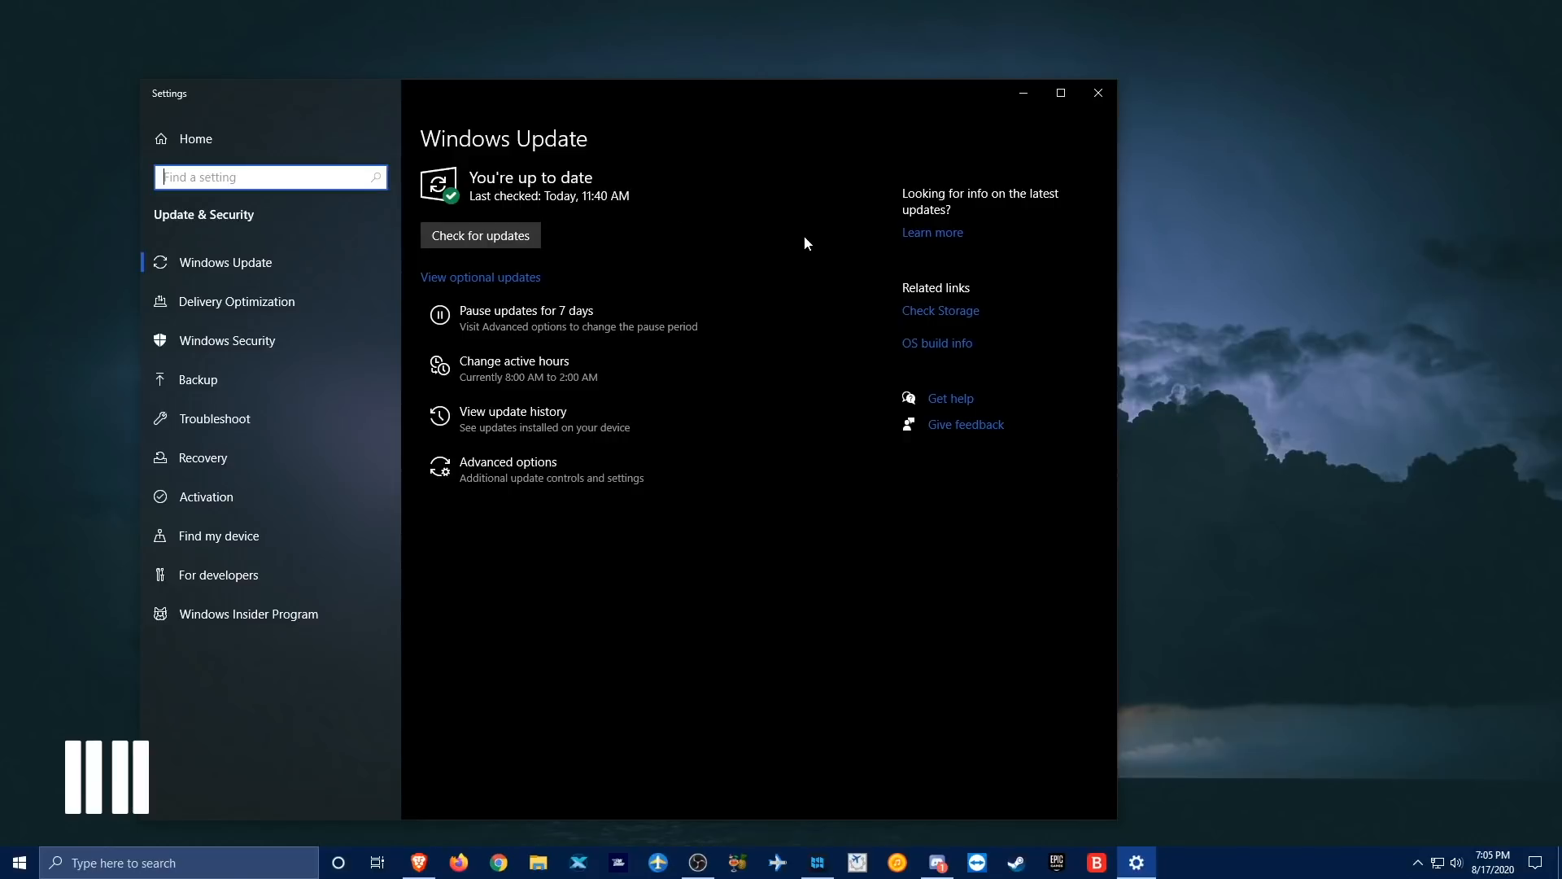
{"action": "mouse_move", "coordinate": [621, 361]}
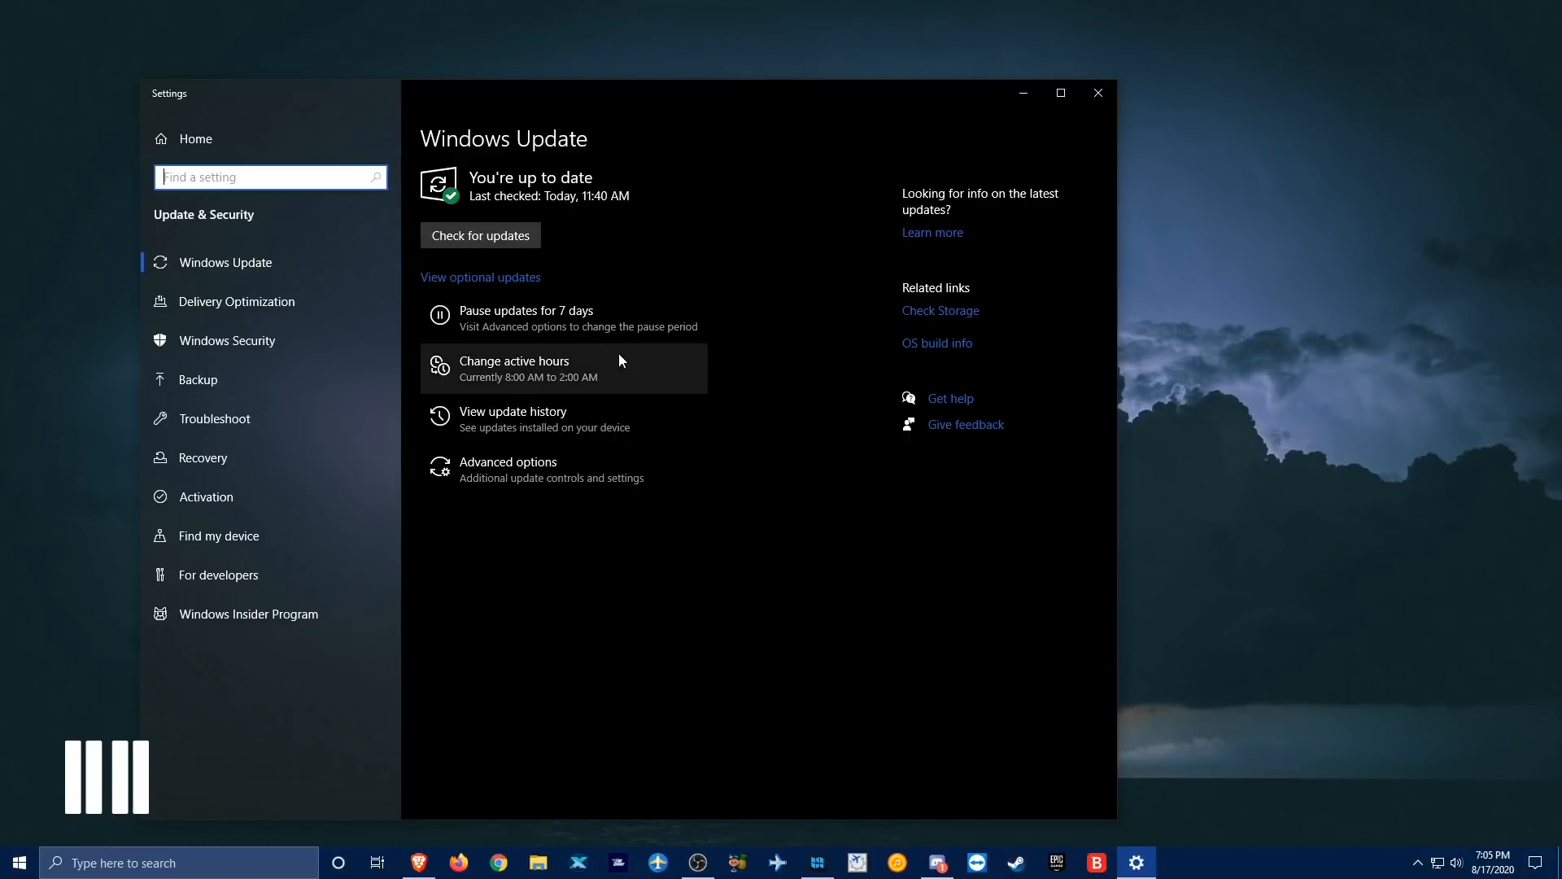
{"action": "mouse_move", "coordinate": [655, 329]}
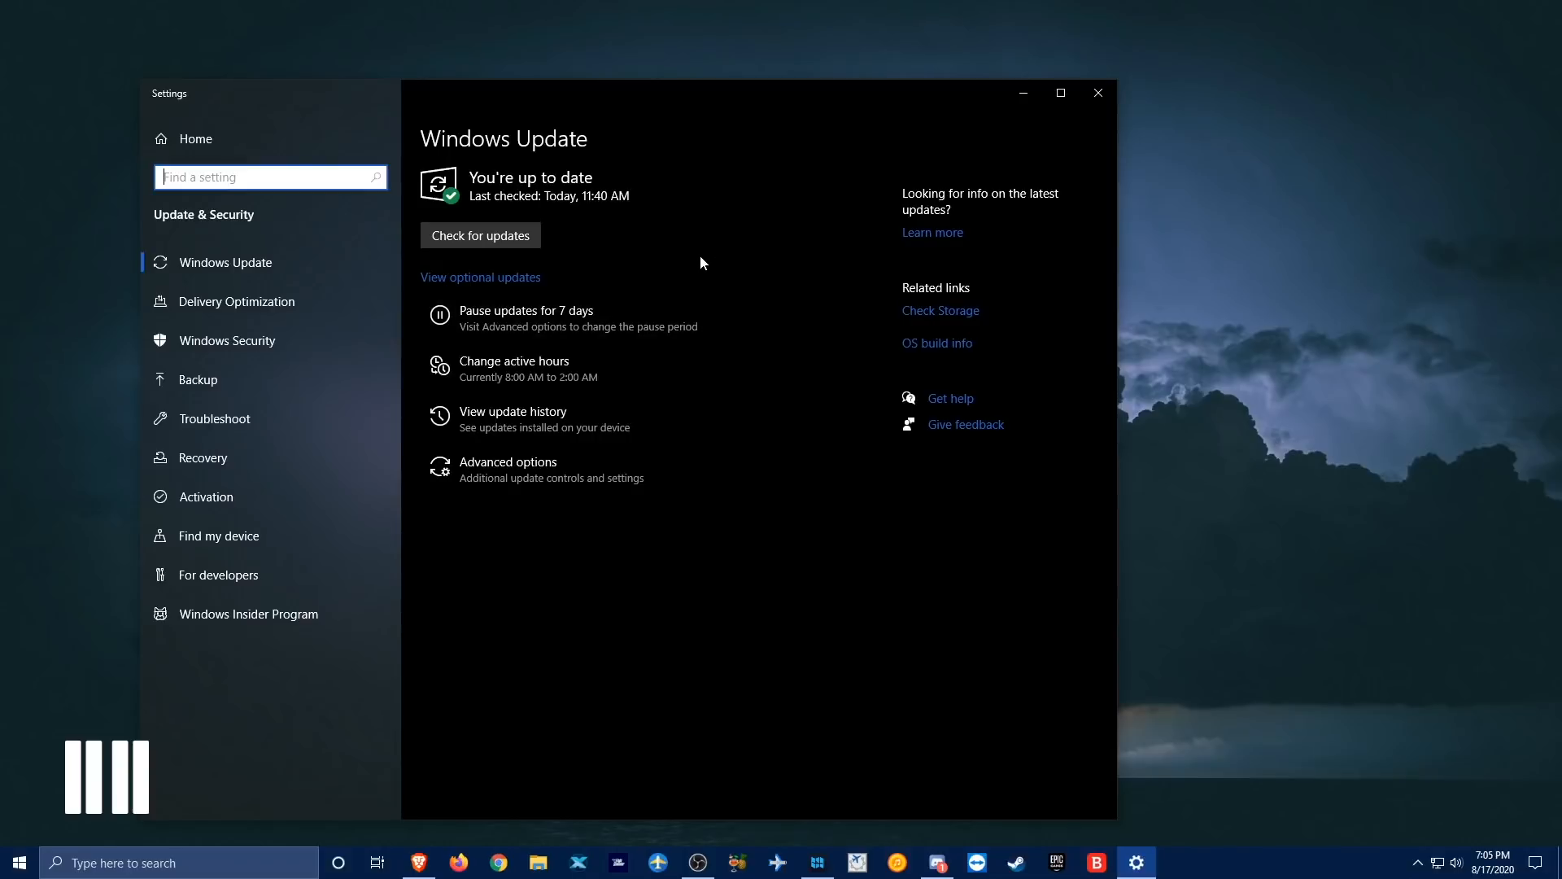
{"action": "mouse_move", "coordinate": [823, 210]}
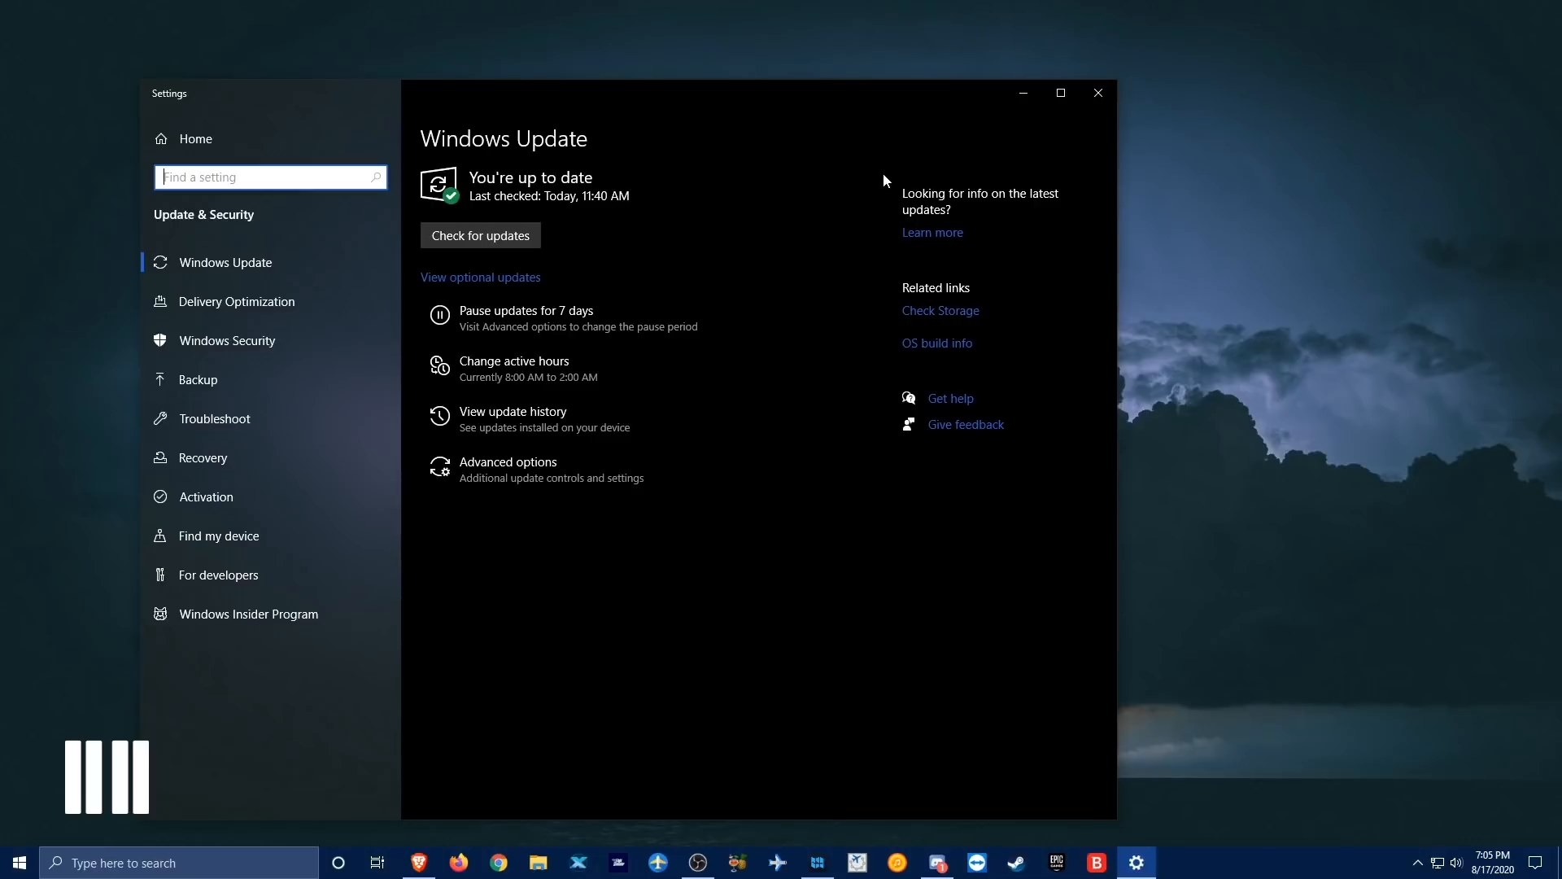
- Search "windows update assistant" in Brave and open the Microsoft Support article
{"action": "left_click", "coordinate": [698, 863]}
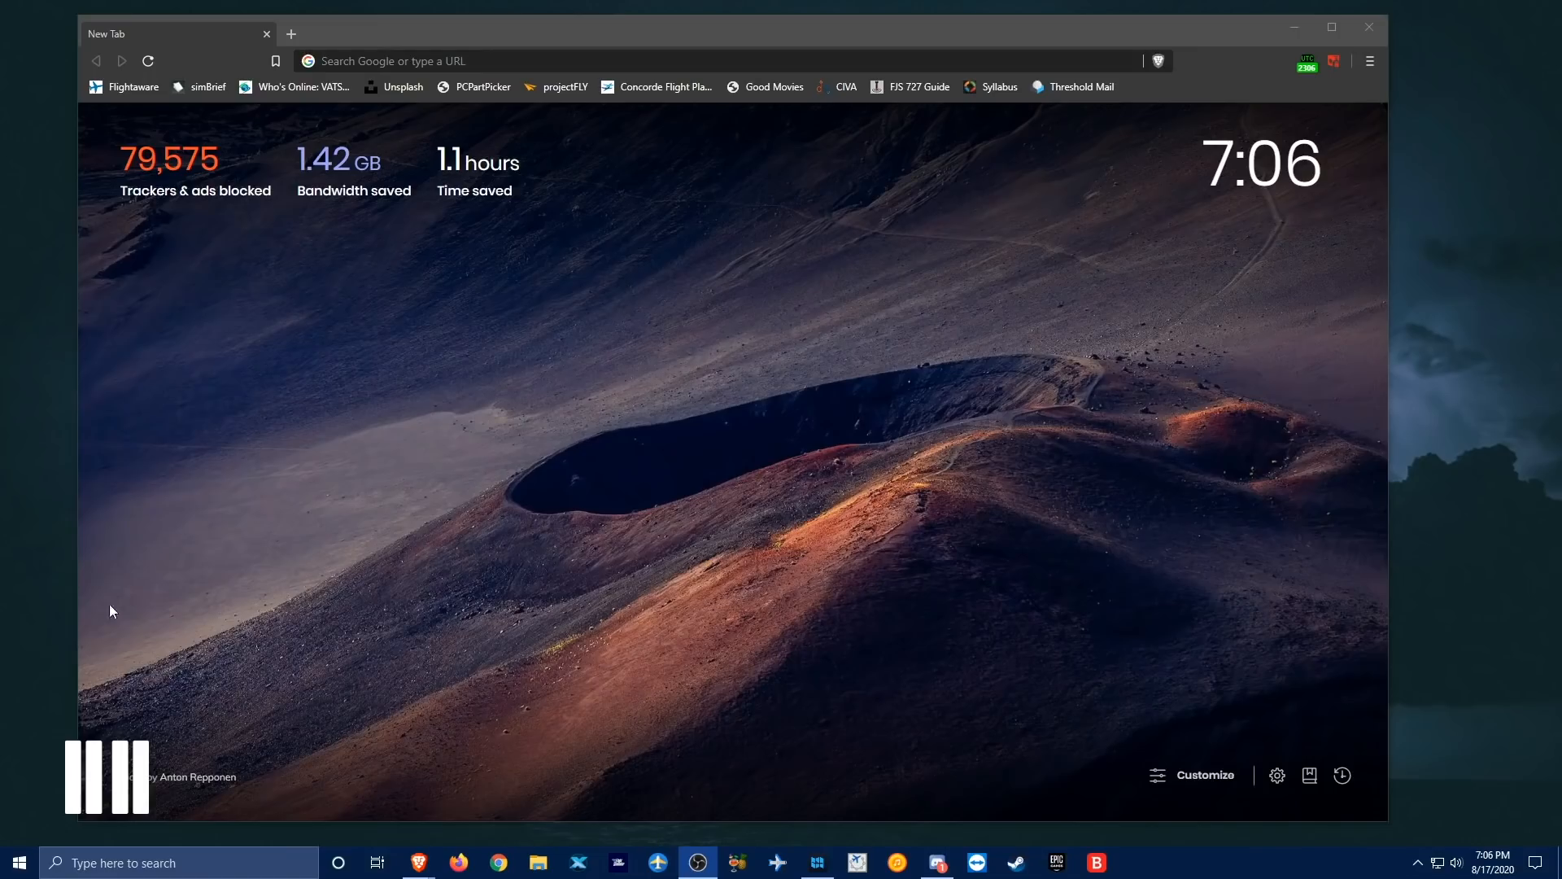
{"action": "mouse_move", "coordinate": [842, 736]}
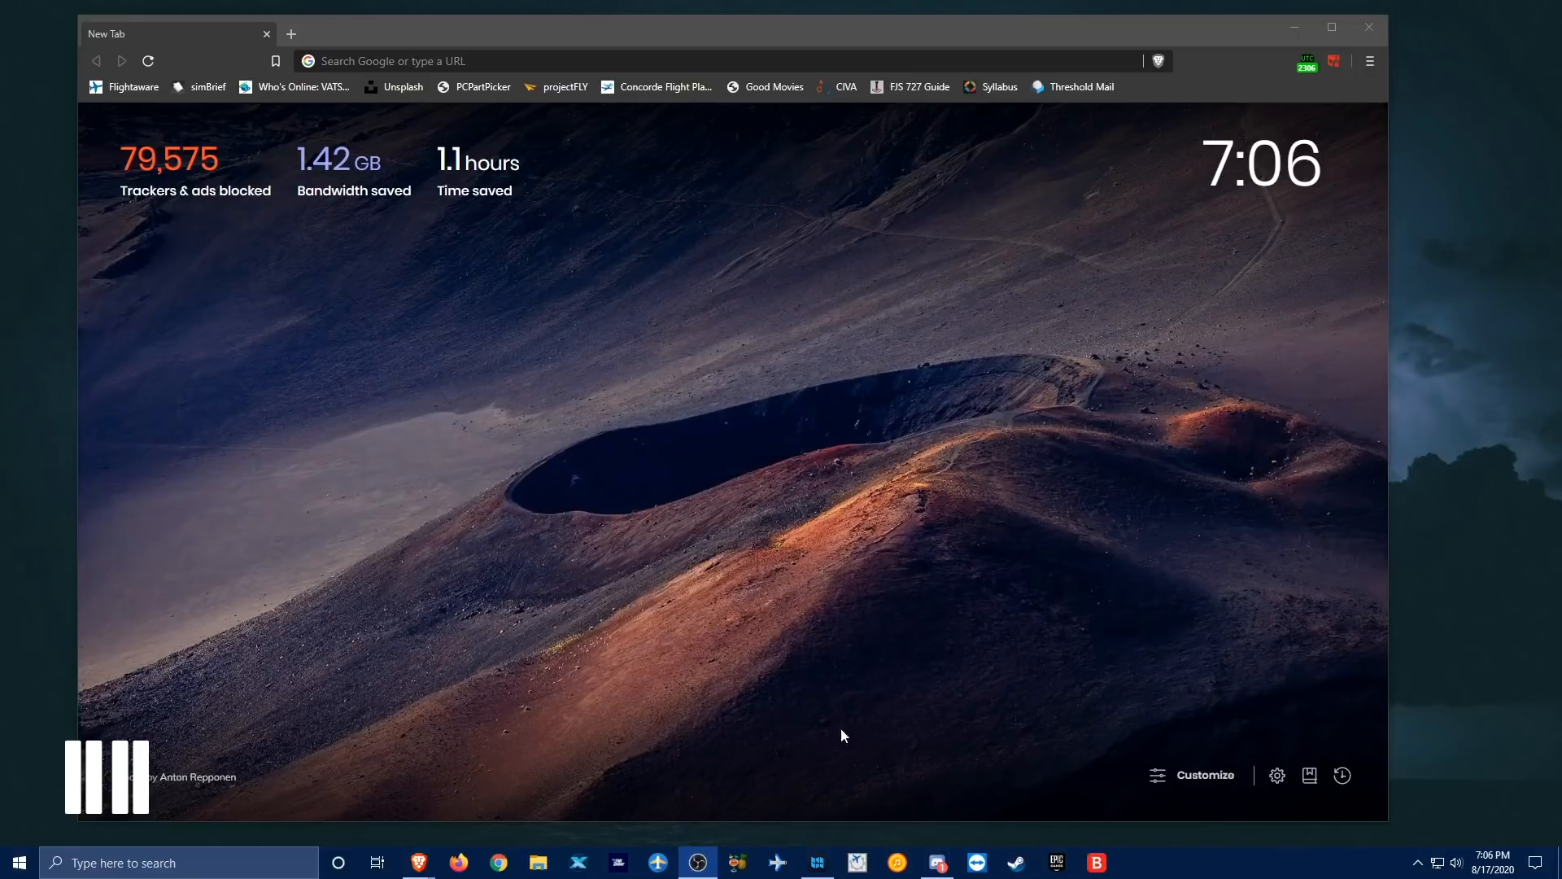
{"action": "mouse_move", "coordinate": [781, 458]}
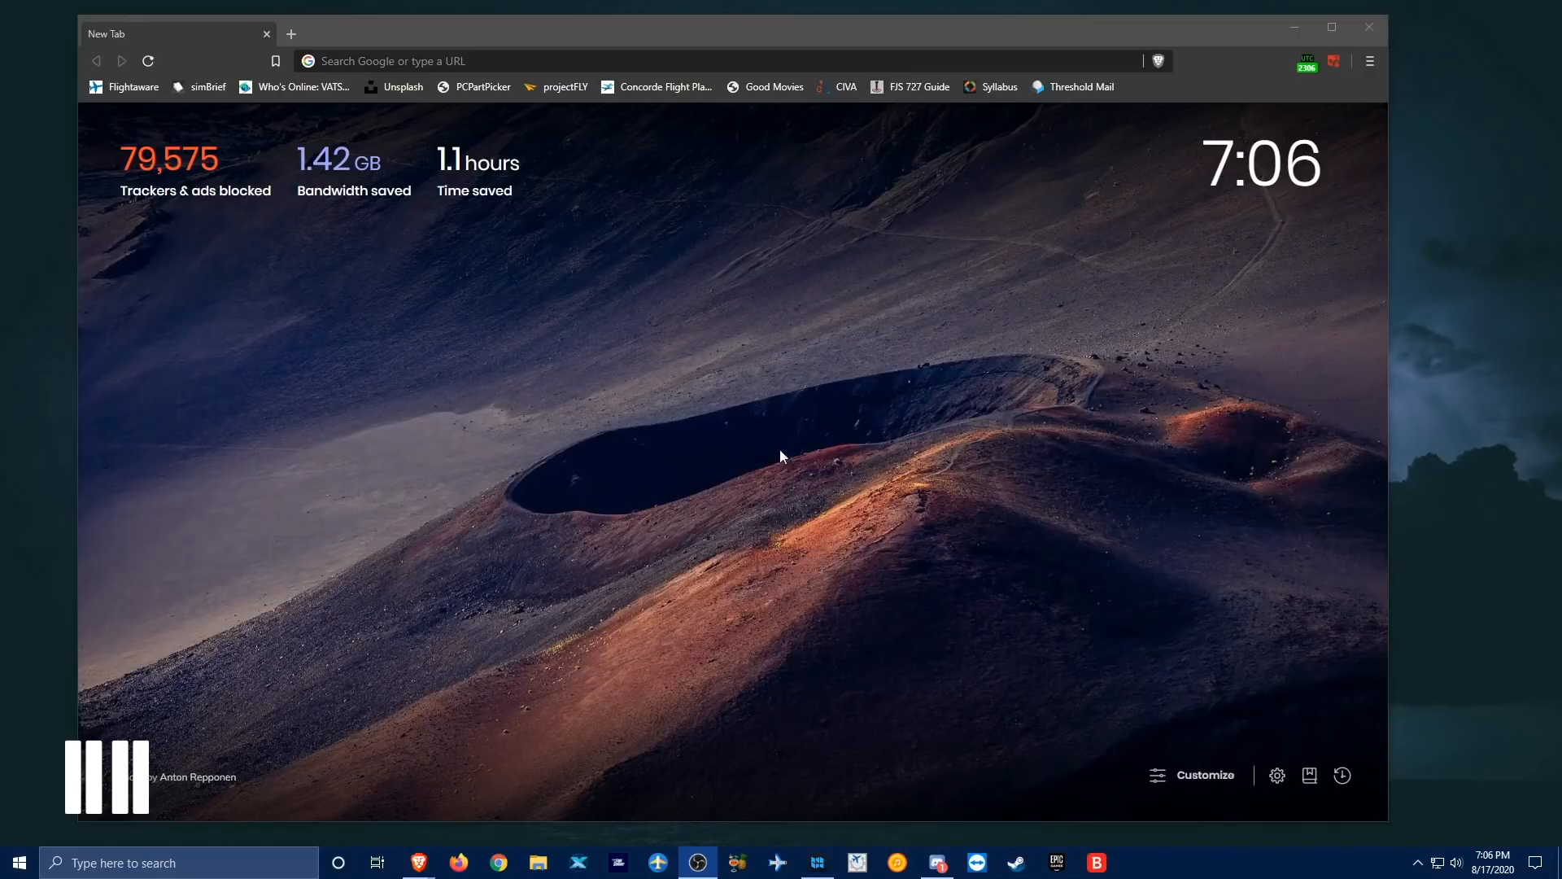
{"action": "left_click", "coordinate": [698, 61]}
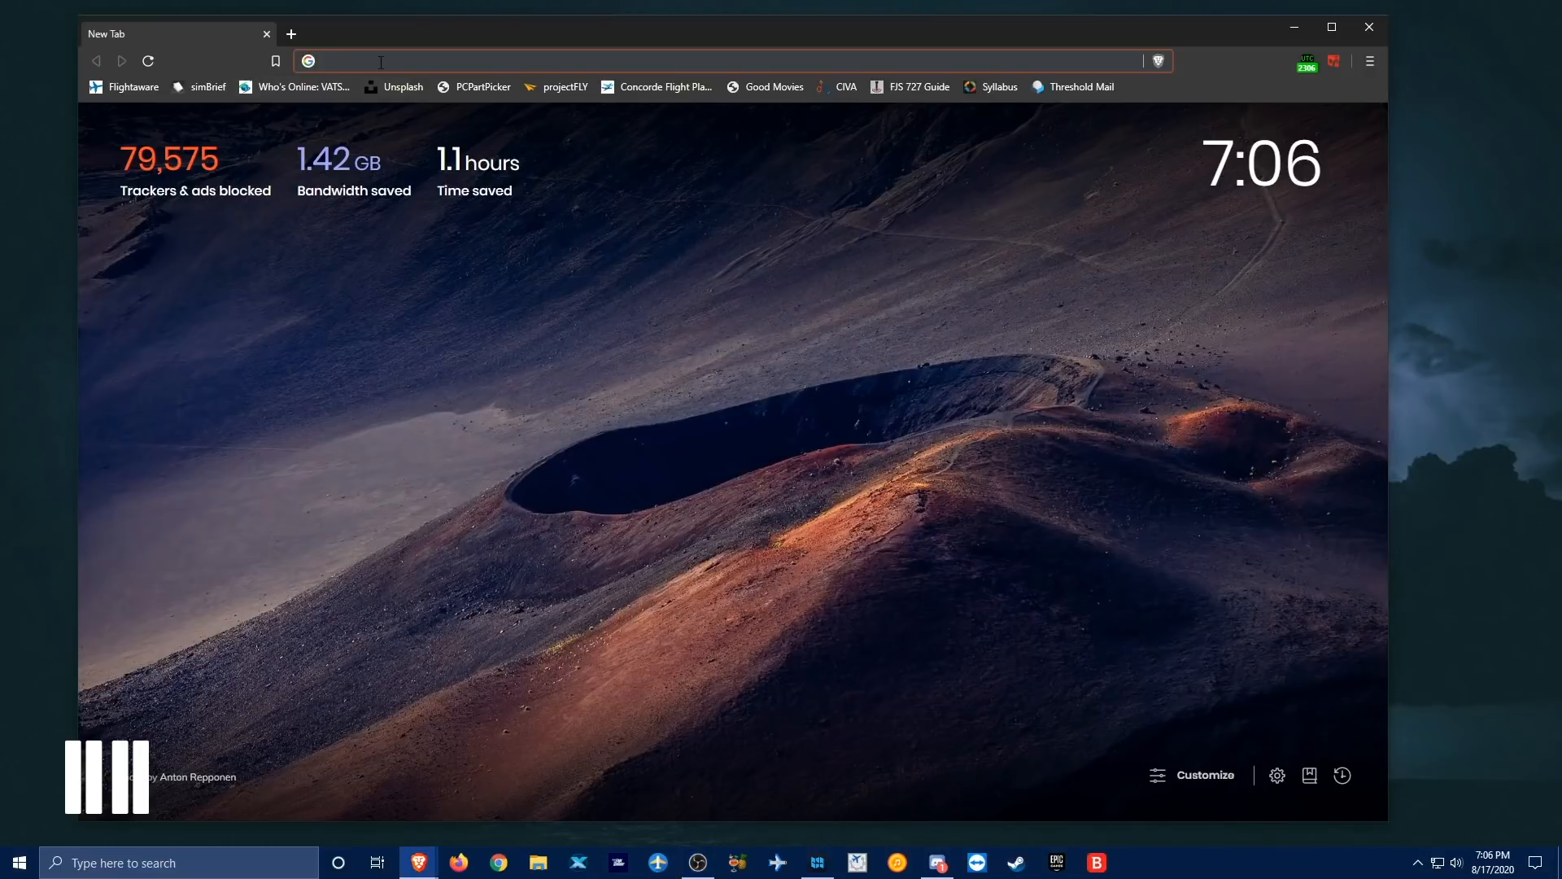
{"action": "type", "text": "www.thresholdx.net"}
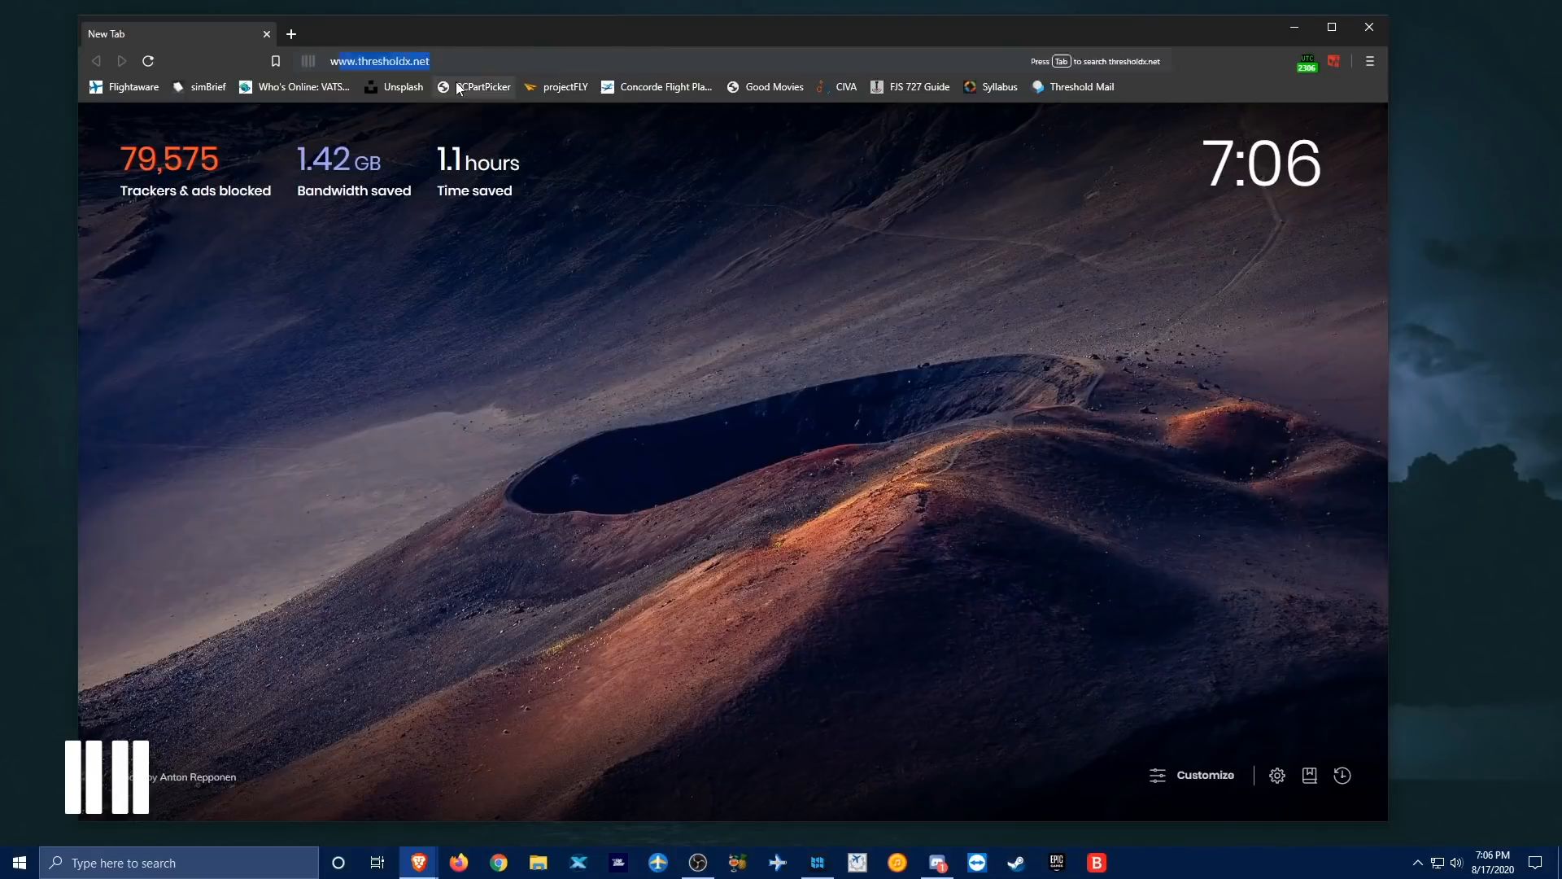
{"action": "type", "text": "windows update assistant"}
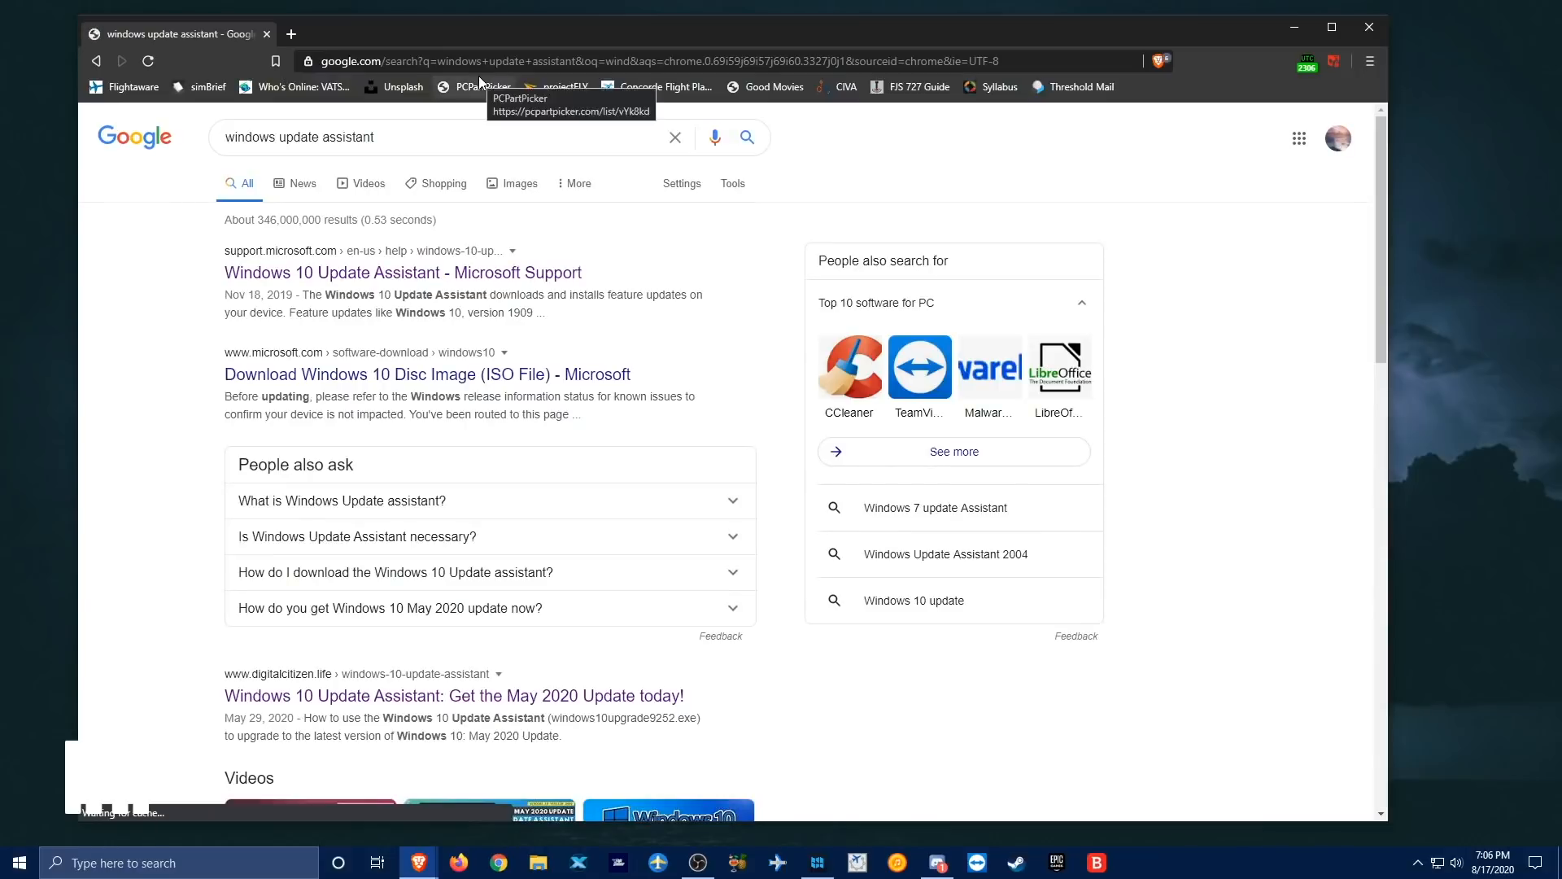
{"action": "left_click", "coordinate": [387, 272]}
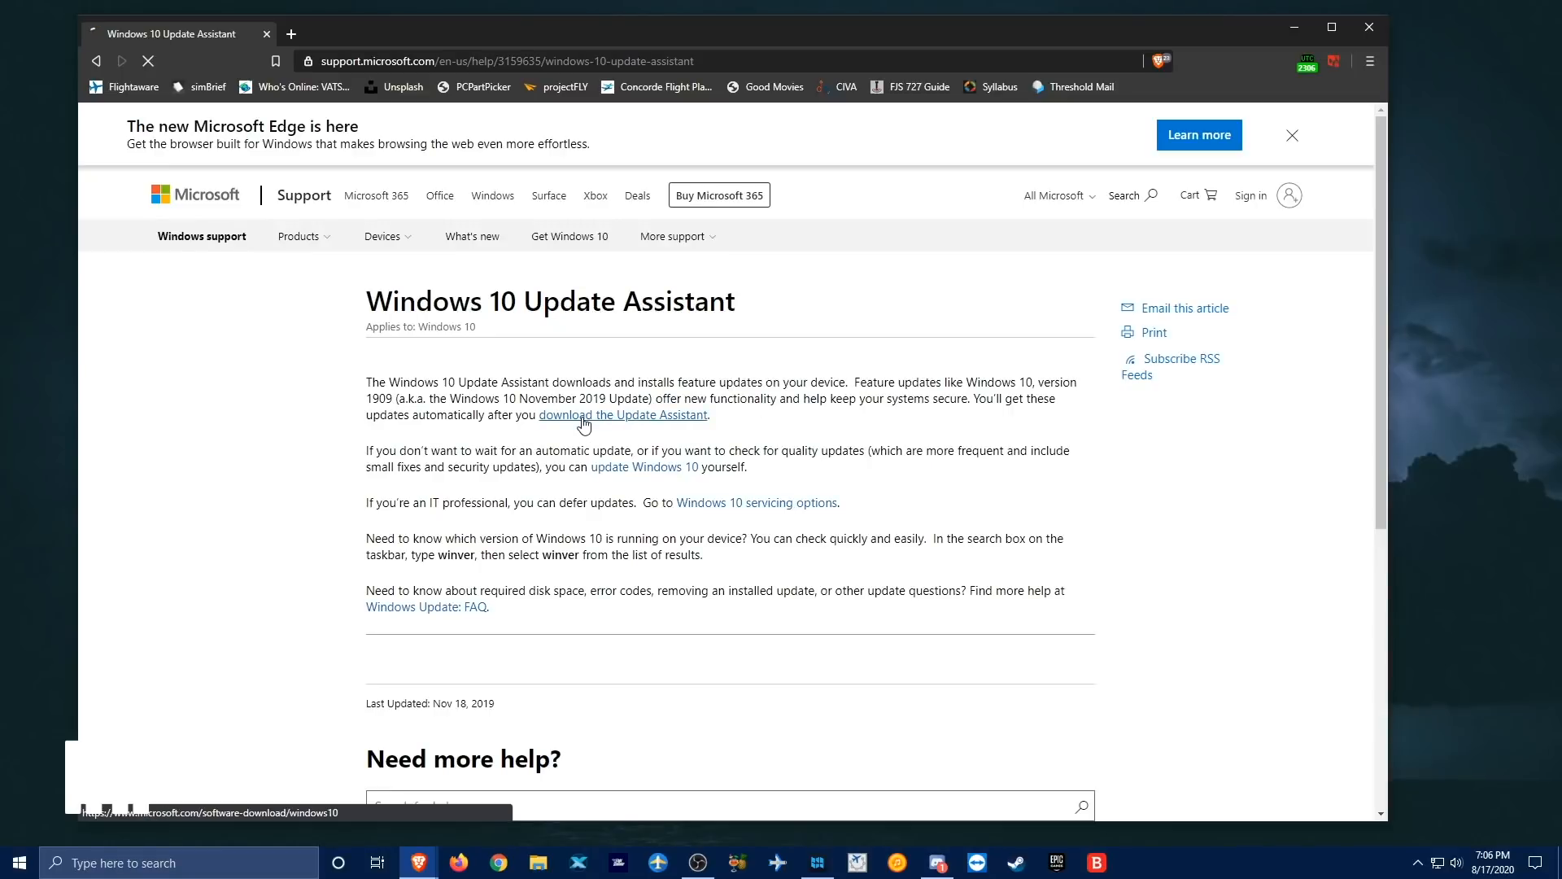
- Follow the "download the Update Assistant" link to the Download Windows 10 page
{"action": "left_click", "coordinate": [623, 415]}
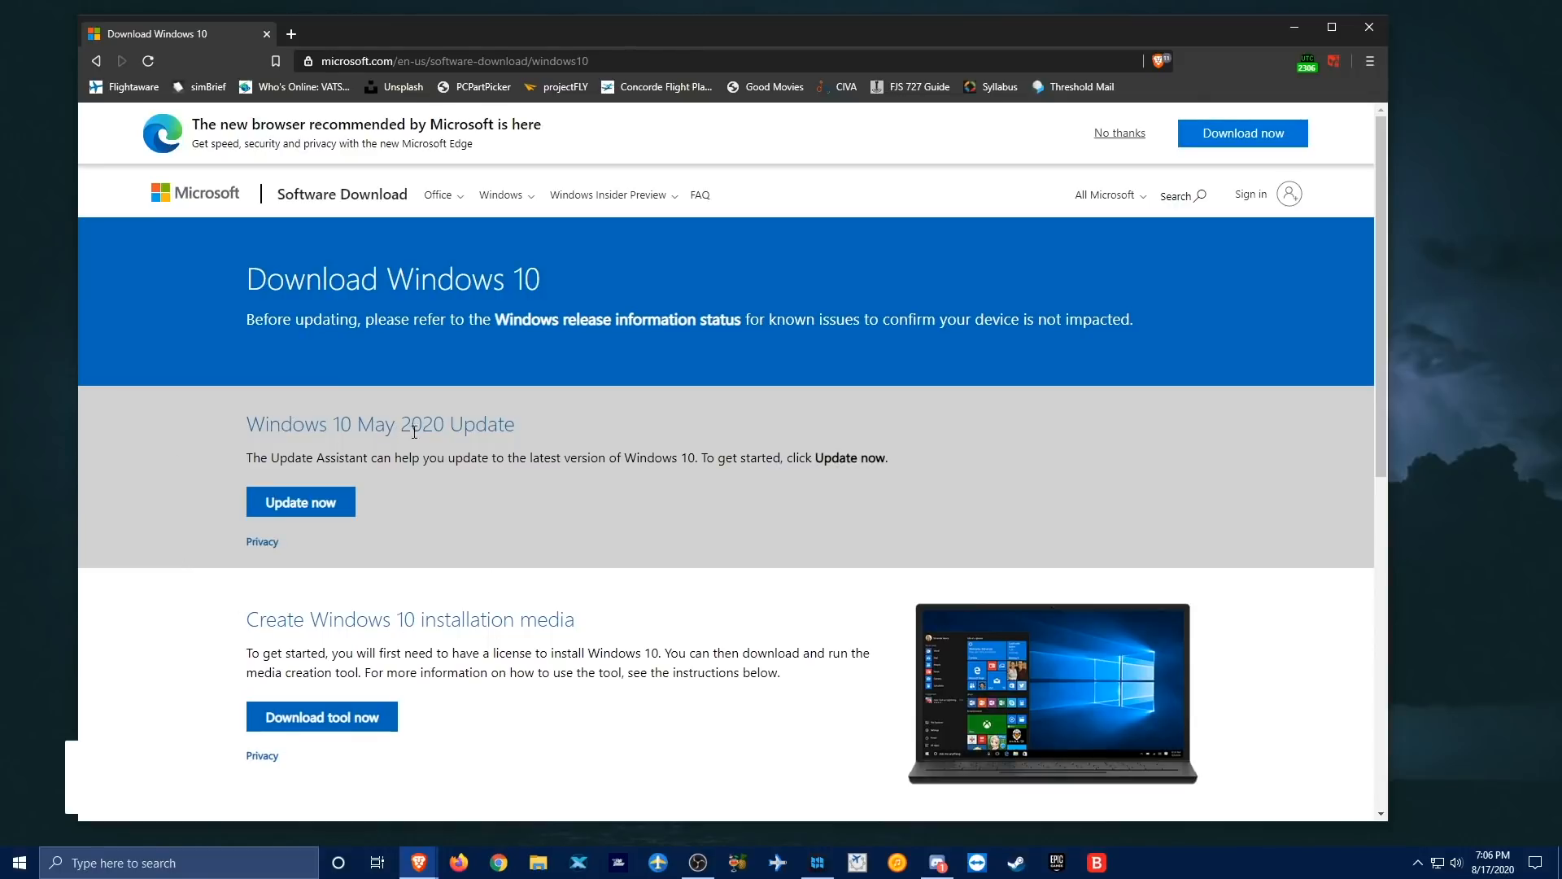
{"action": "mouse_move", "coordinate": [435, 458]}
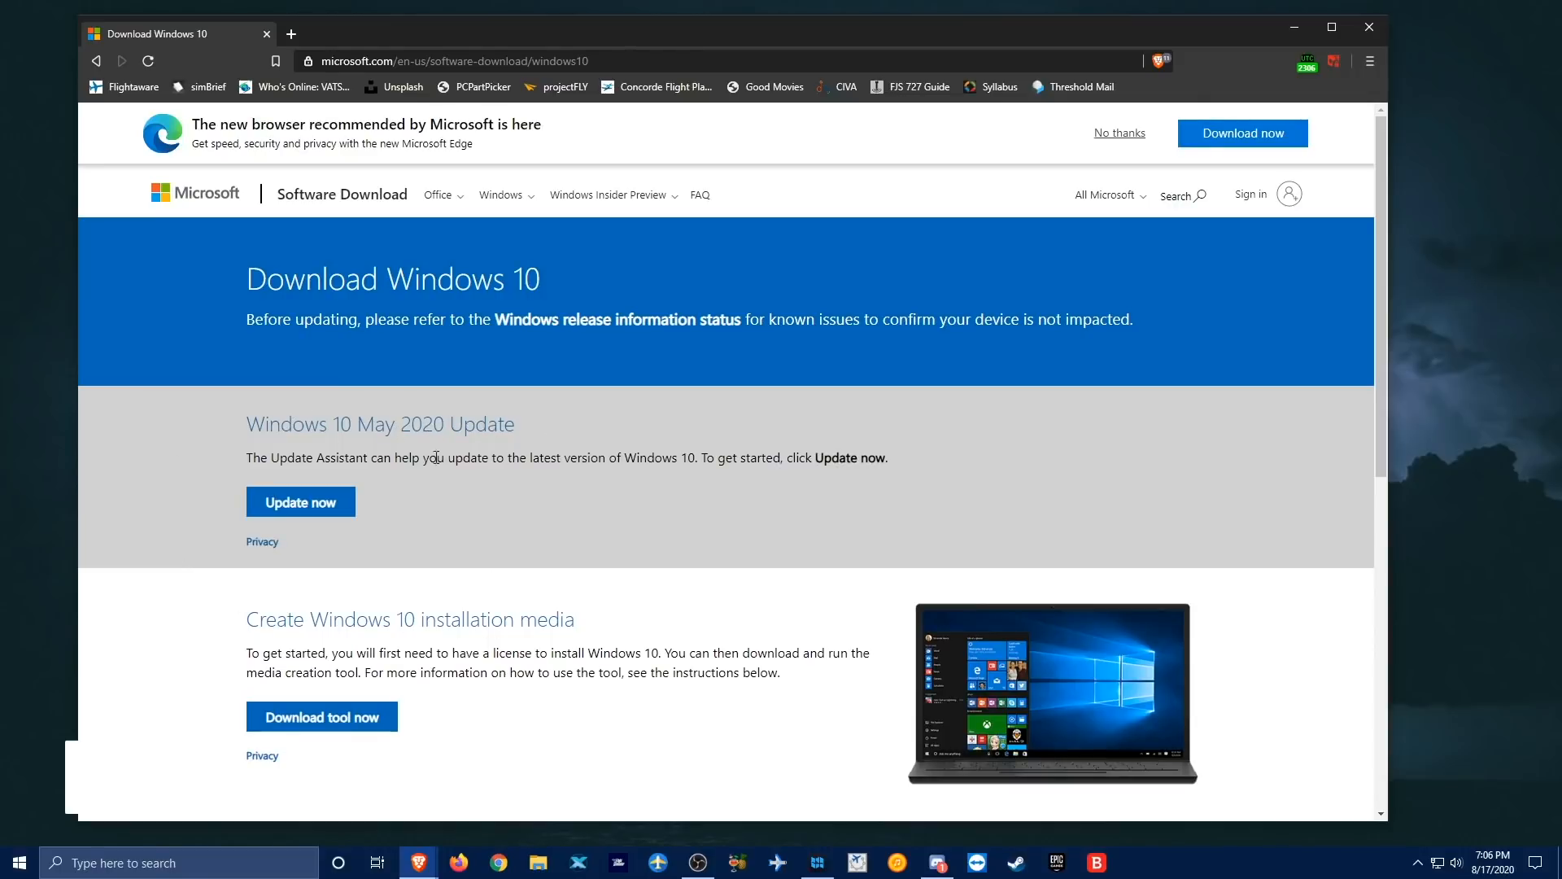
{"action": "mouse_move", "coordinate": [374, 608]}
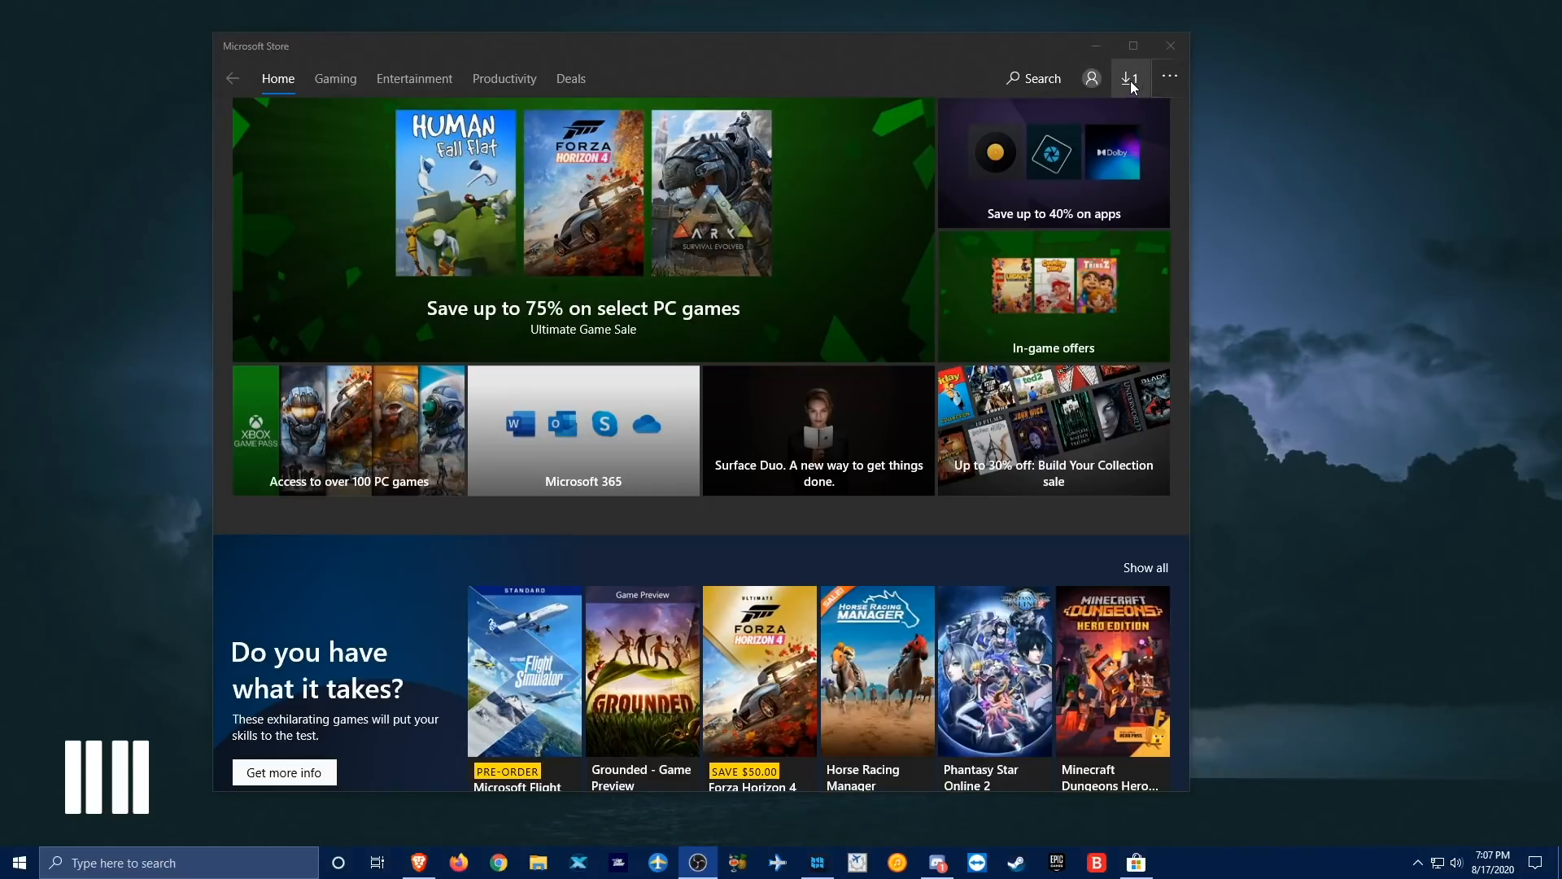
{"action": "mouse_move", "coordinate": [1126, 102]}
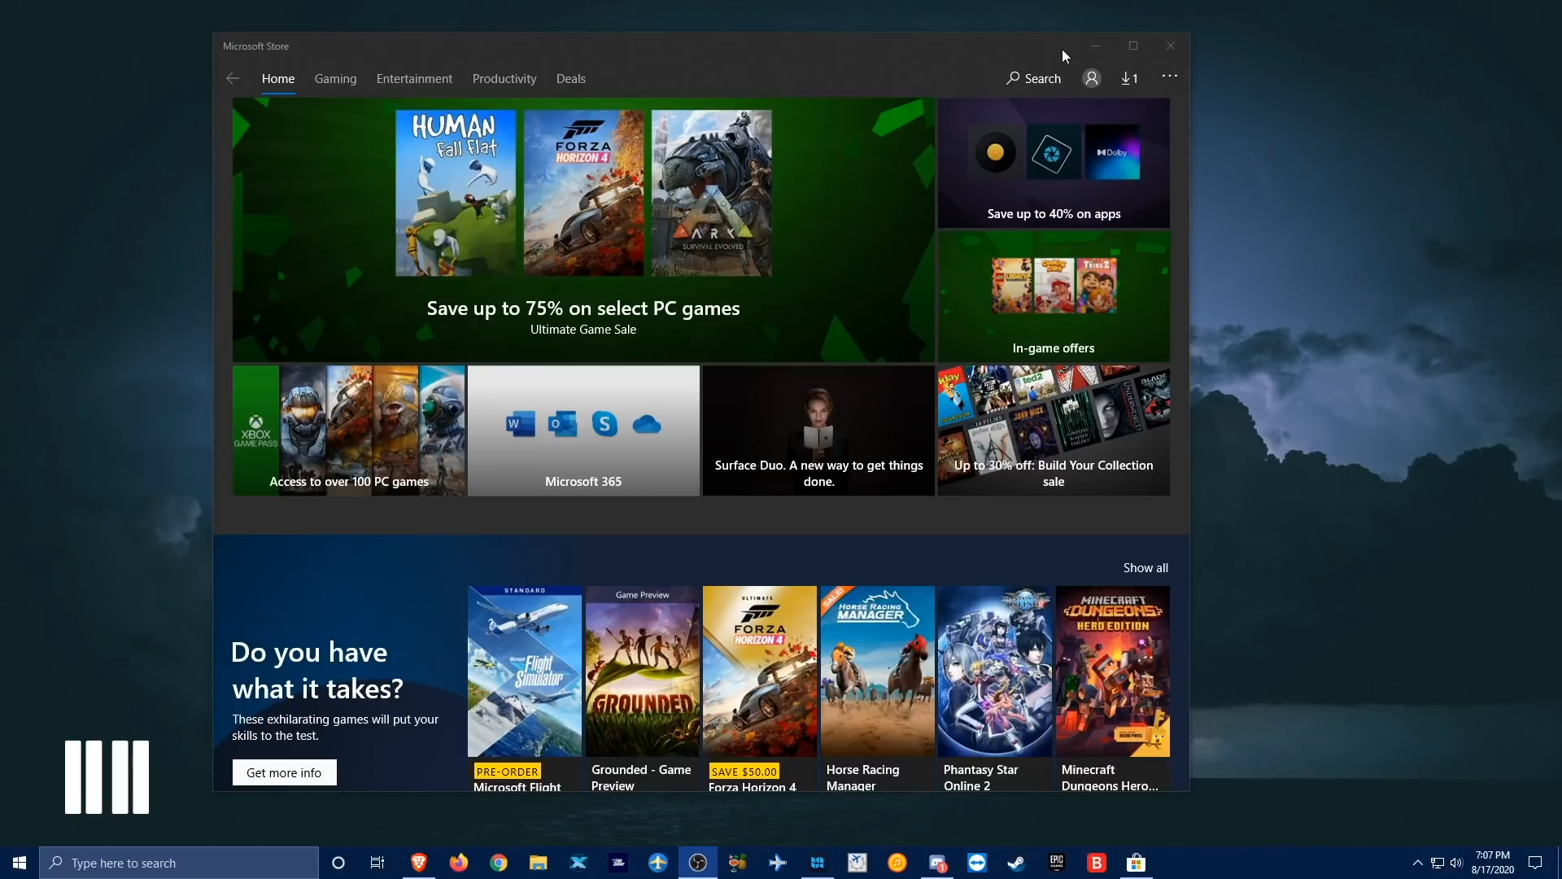
- Open the Microsoft Store's Downloads and updates list
{"action": "left_click", "coordinate": [1128, 78]}
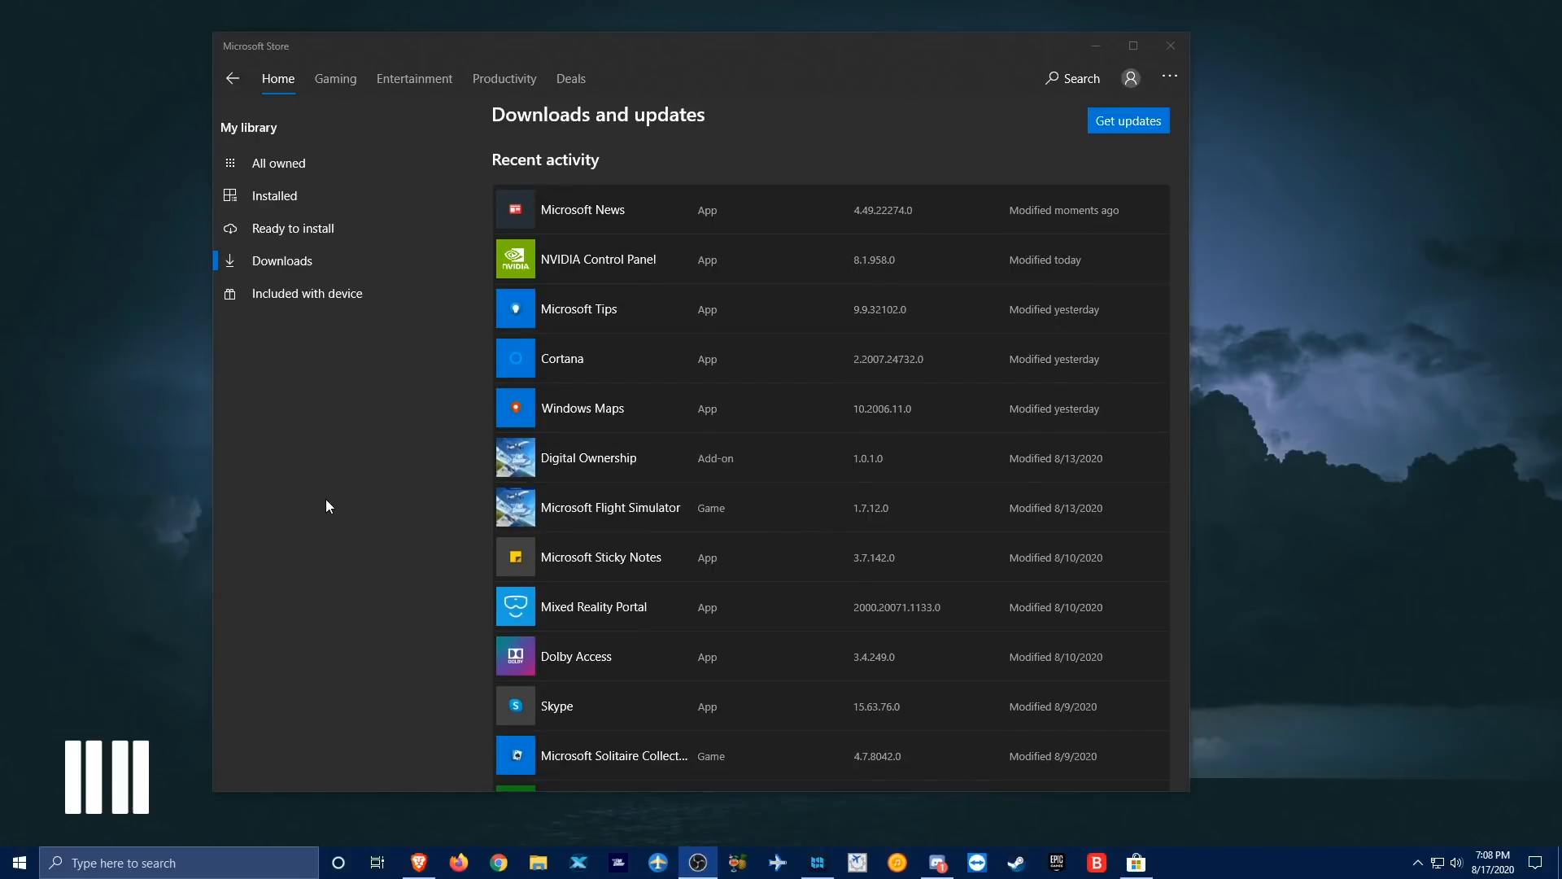
{"action": "mouse_move", "coordinate": [340, 485]}
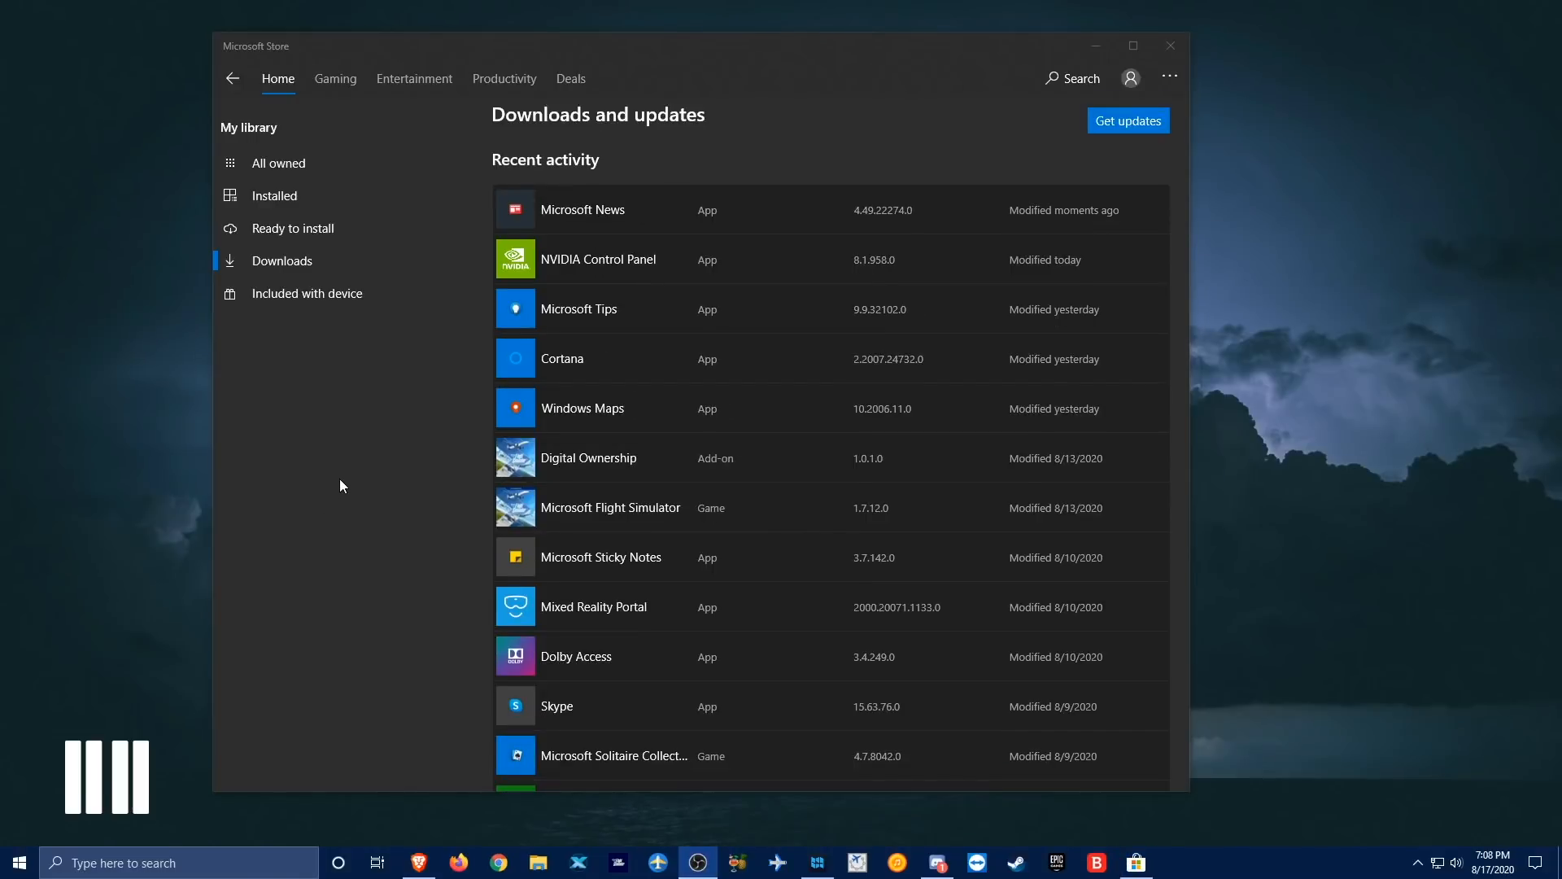
{"action": "mouse_move", "coordinate": [347, 480]}
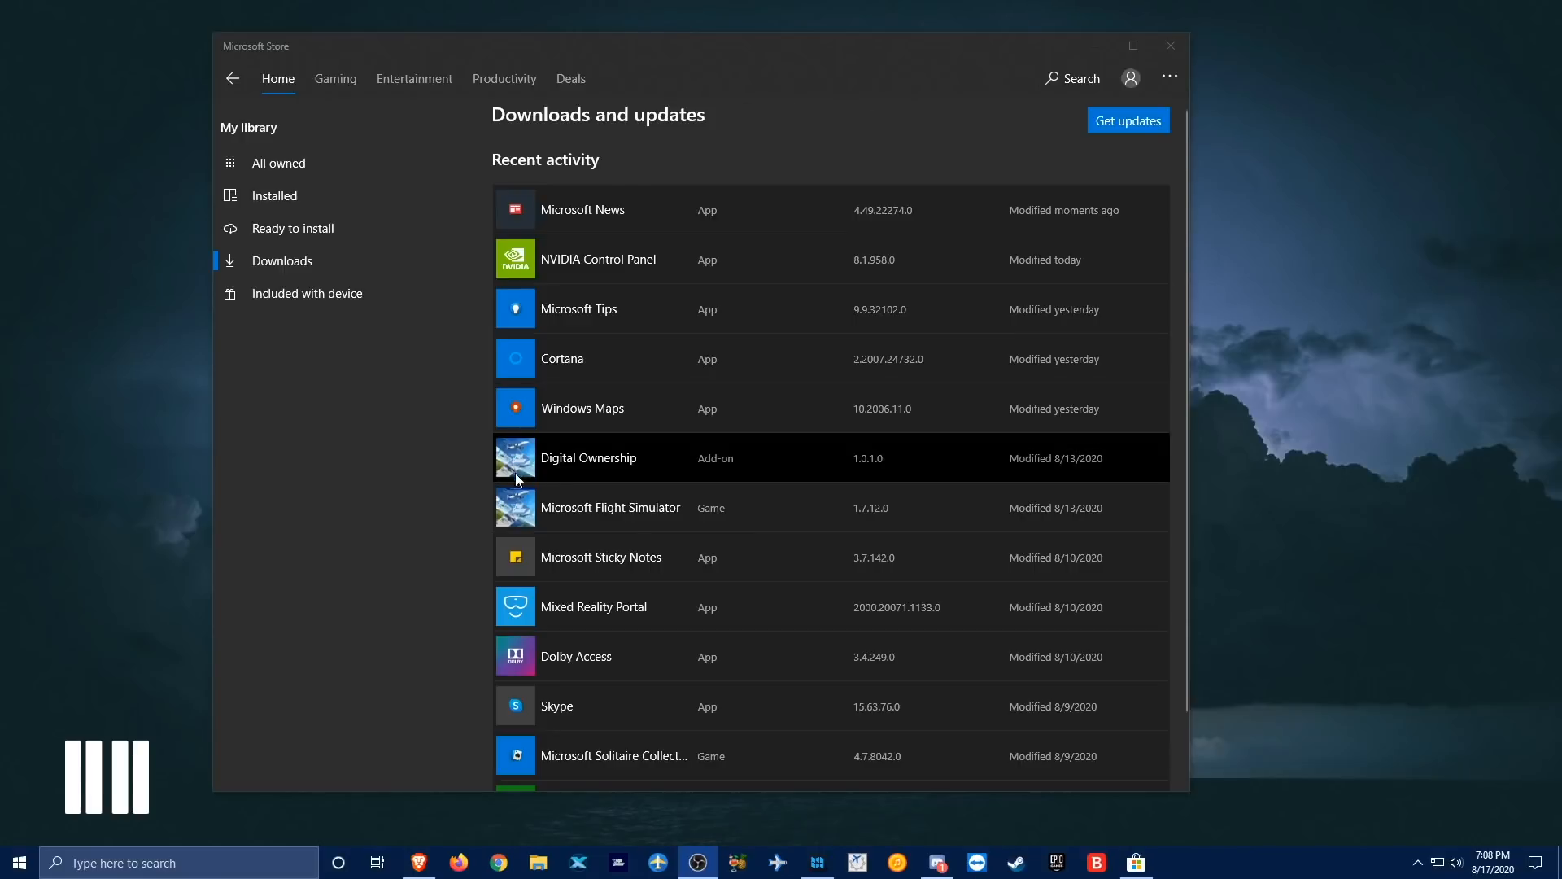
{"action": "mouse_move", "coordinate": [459, 560]}
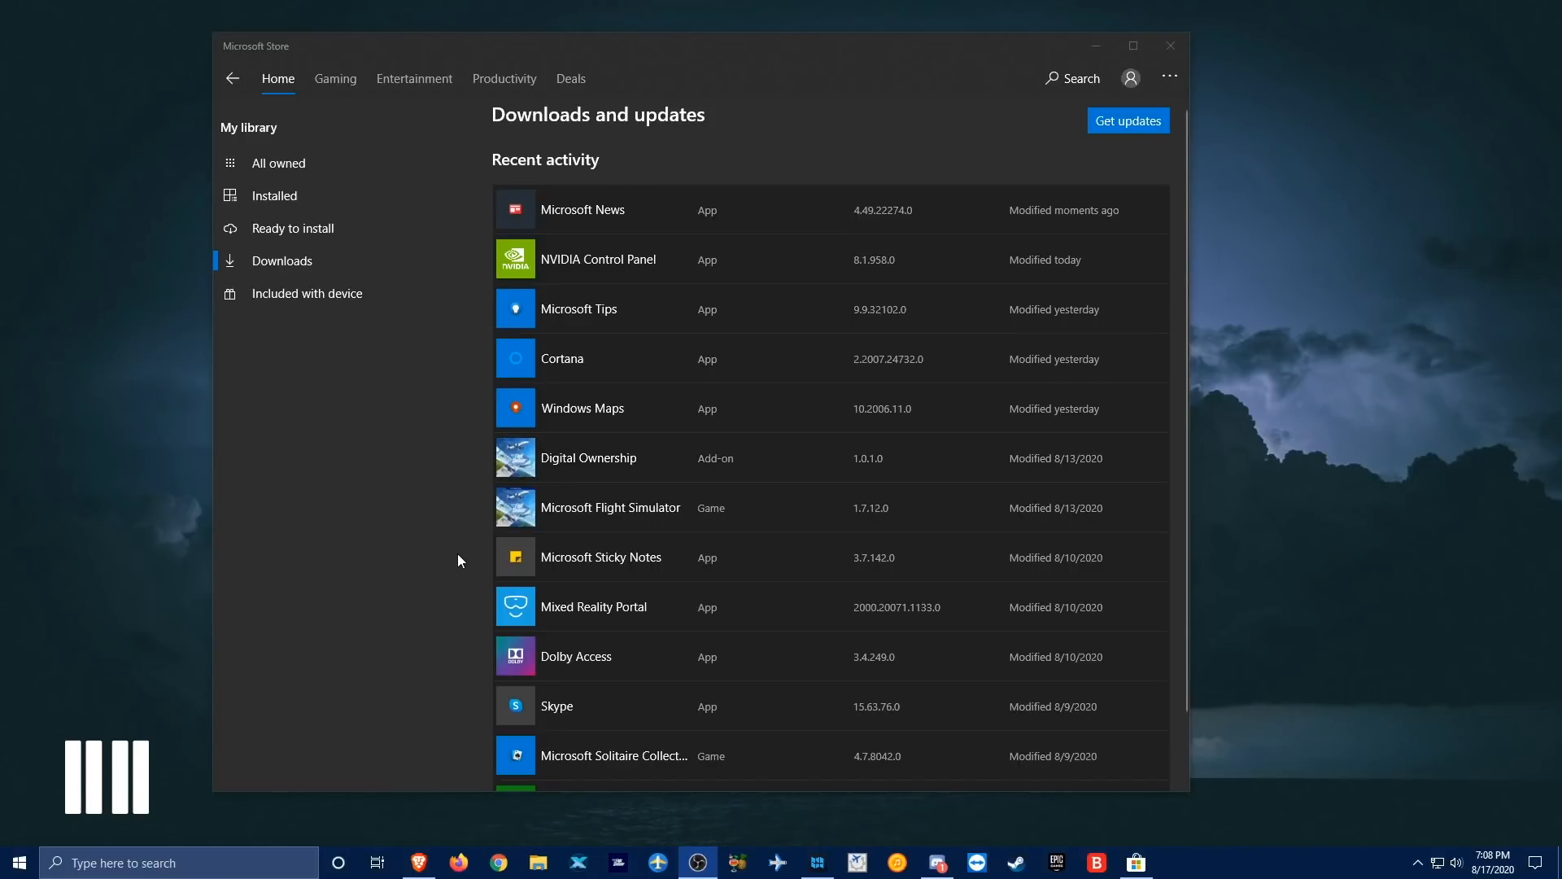
{"action": "mouse_move", "coordinate": [1171, 45]}
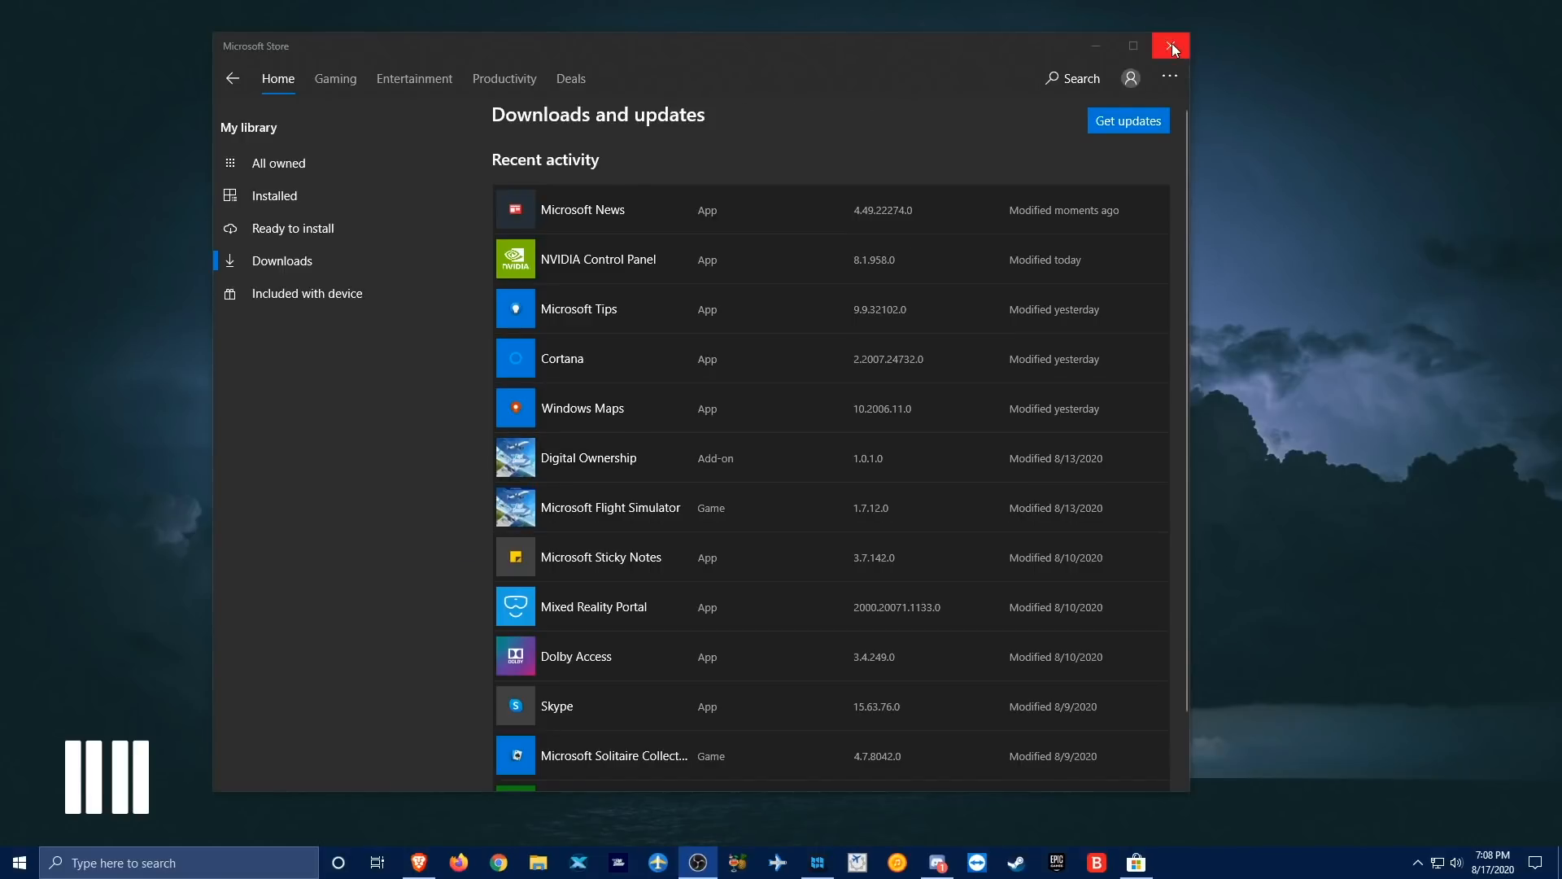
- Close the Microsoft Store window, returning to the empty desktop
{"action": "left_click", "coordinate": [1170, 46]}
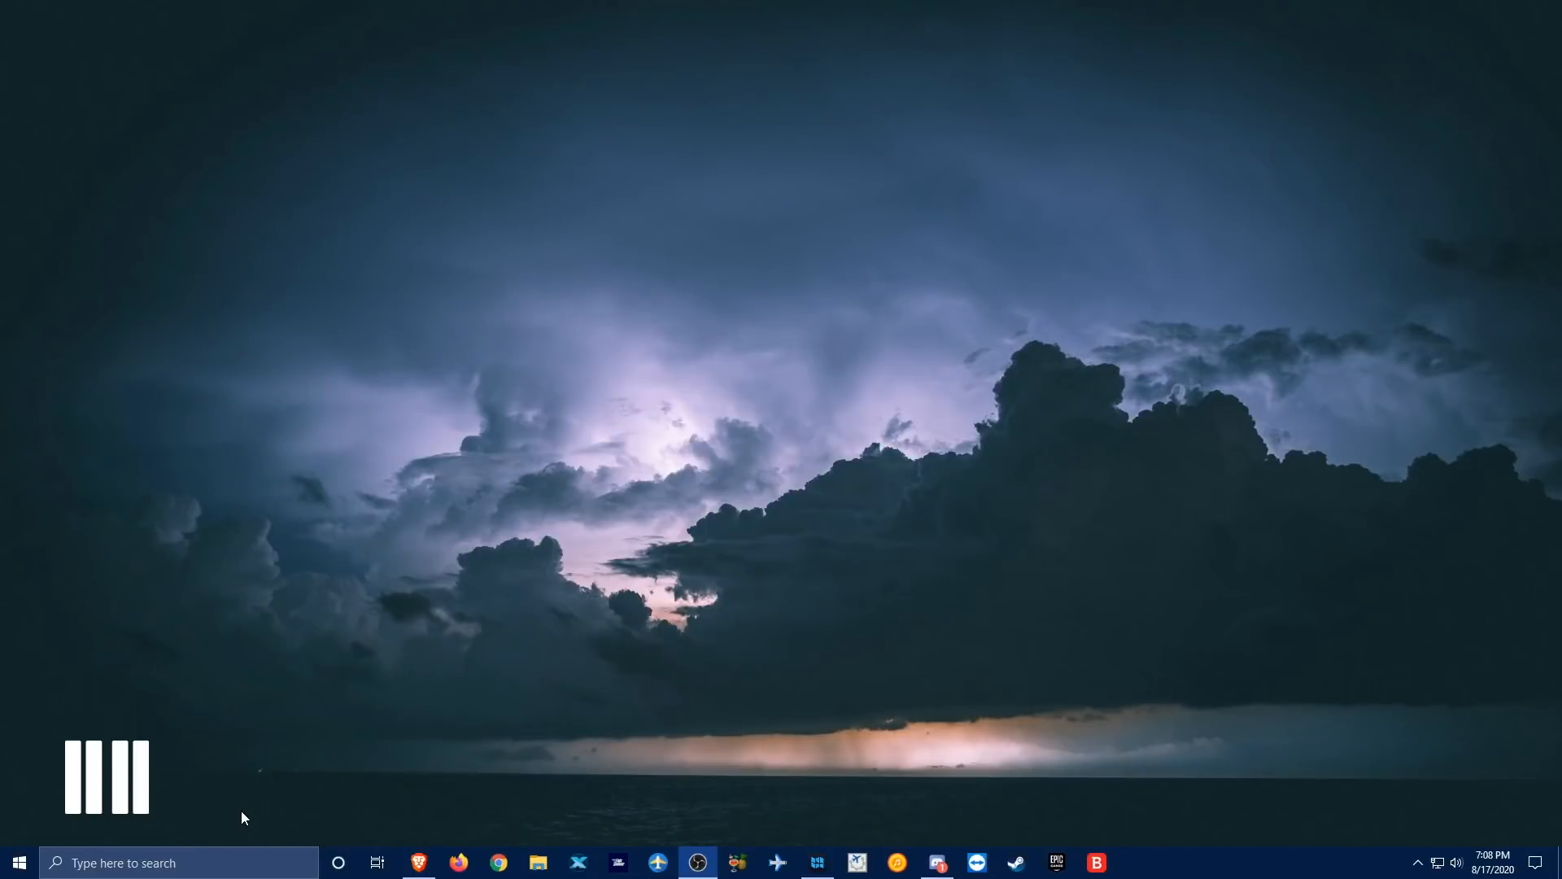
{"action": "left_click", "coordinate": [18, 862]}
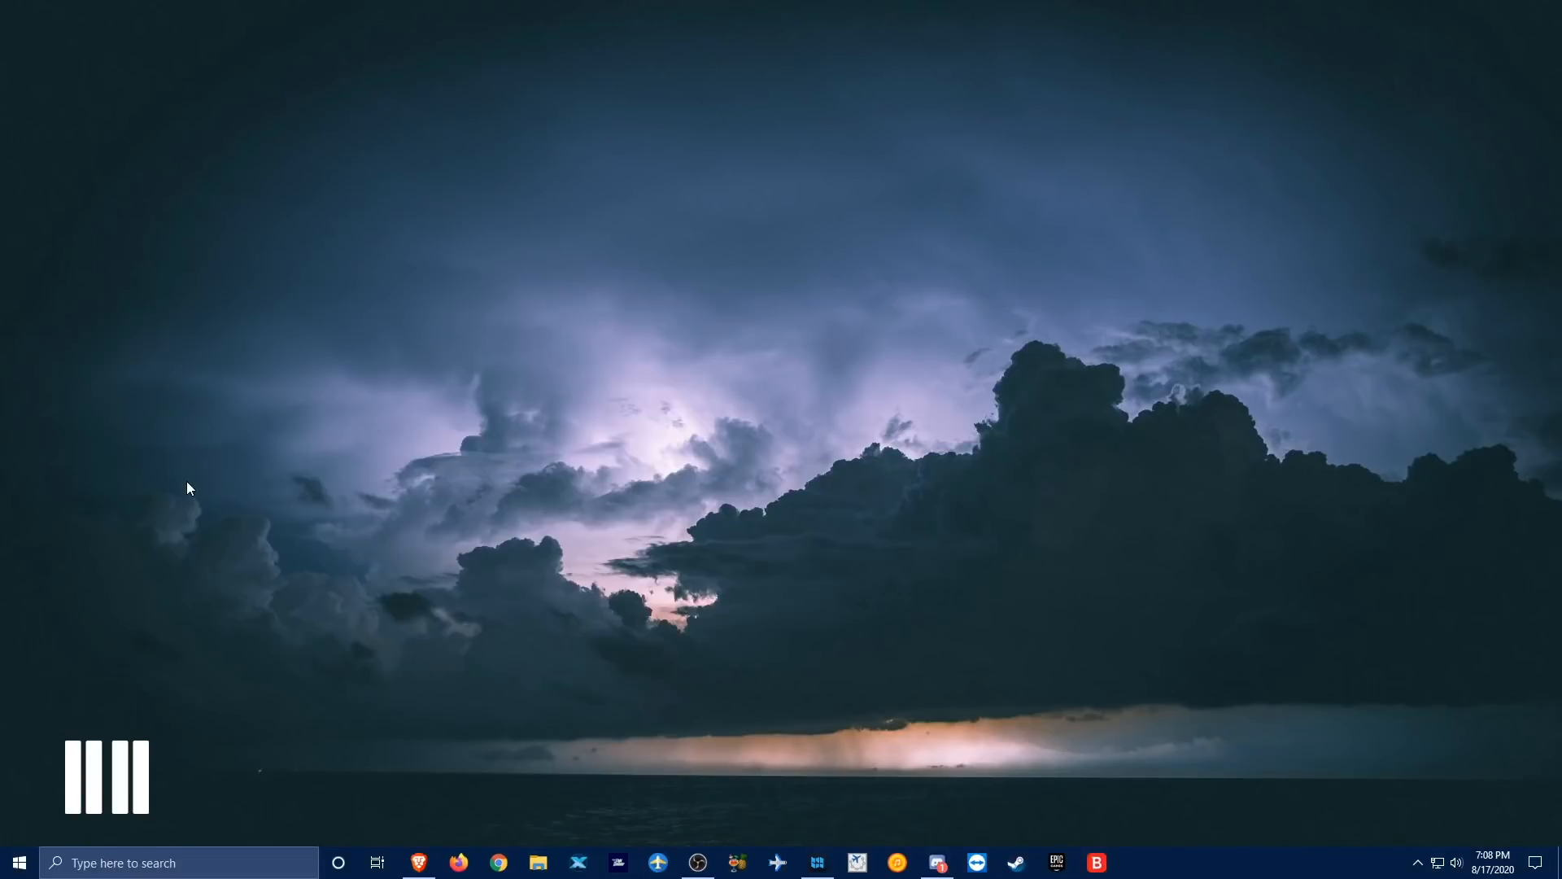
{"action": "left_click", "coordinate": [1135, 863]}
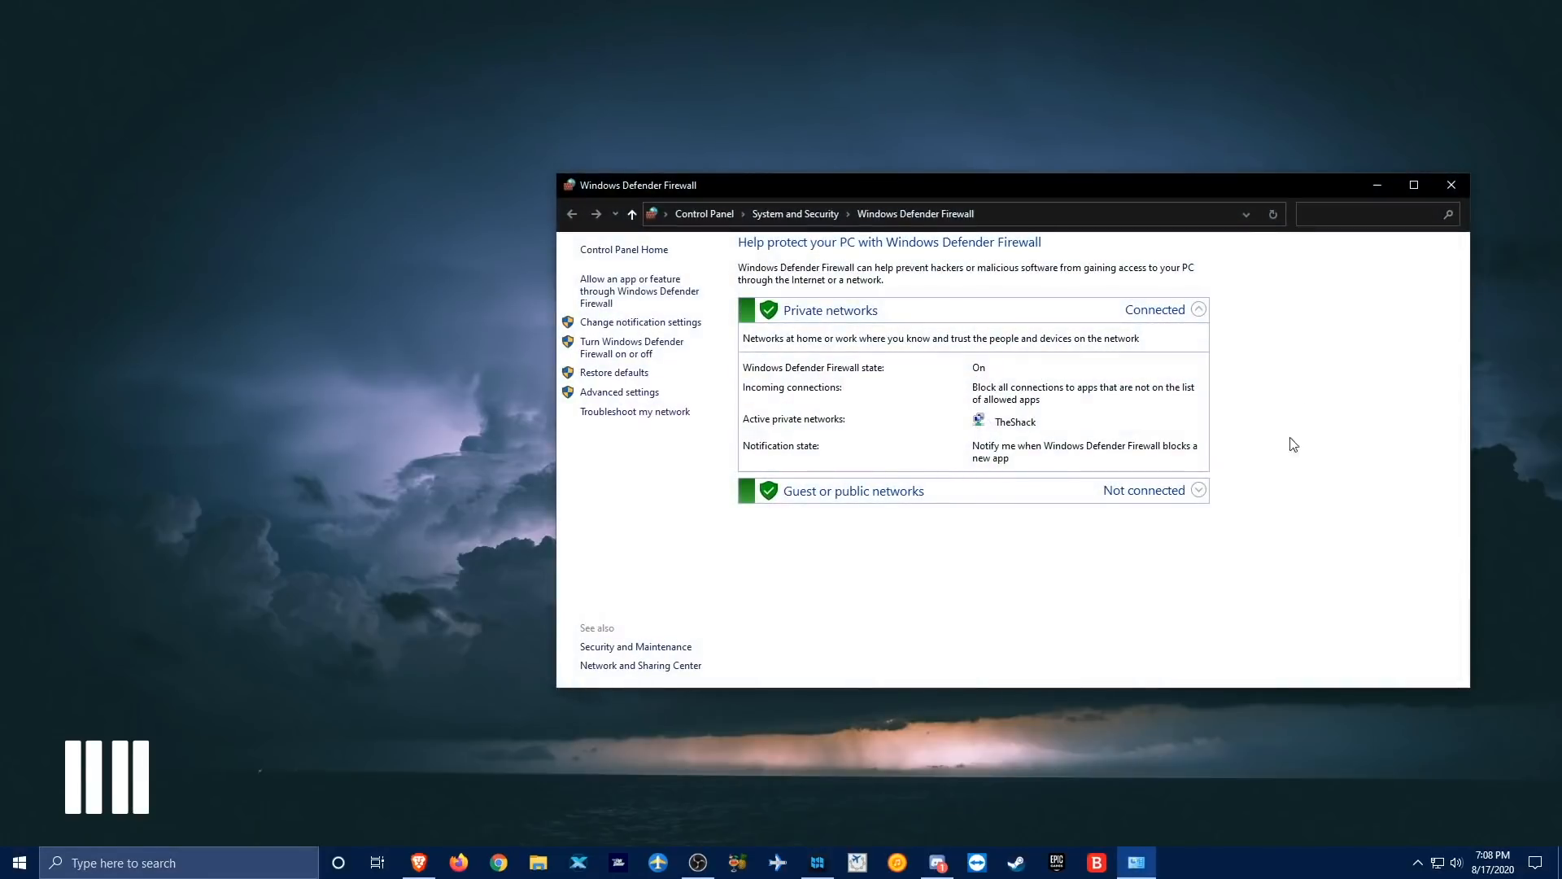
{"action": "mouse_move", "coordinate": [1176, 342]}
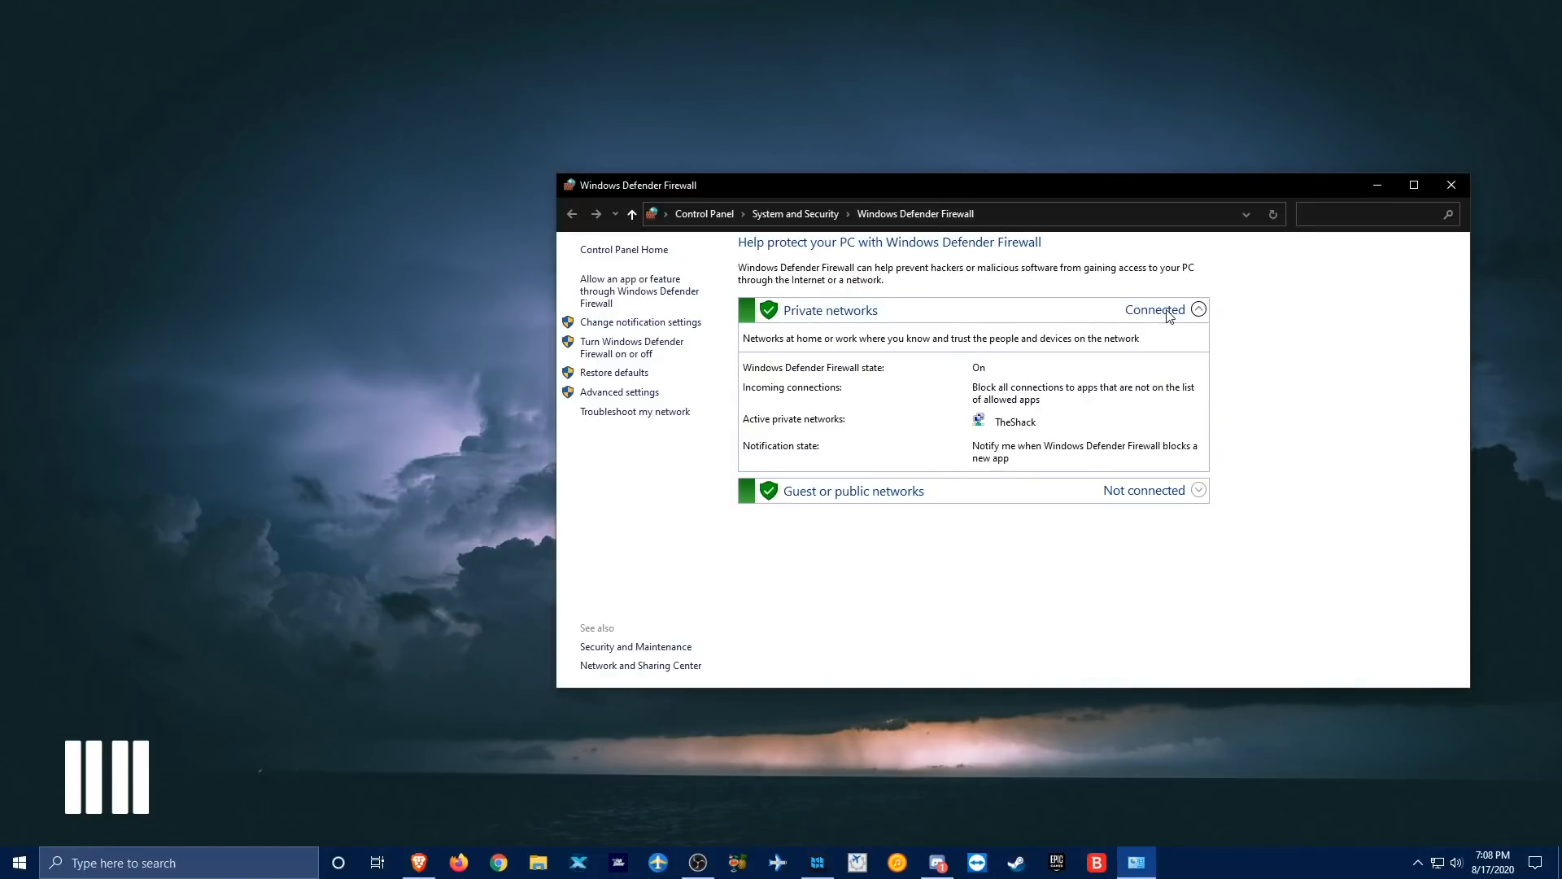
{"action": "left_click", "coordinate": [1199, 310]}
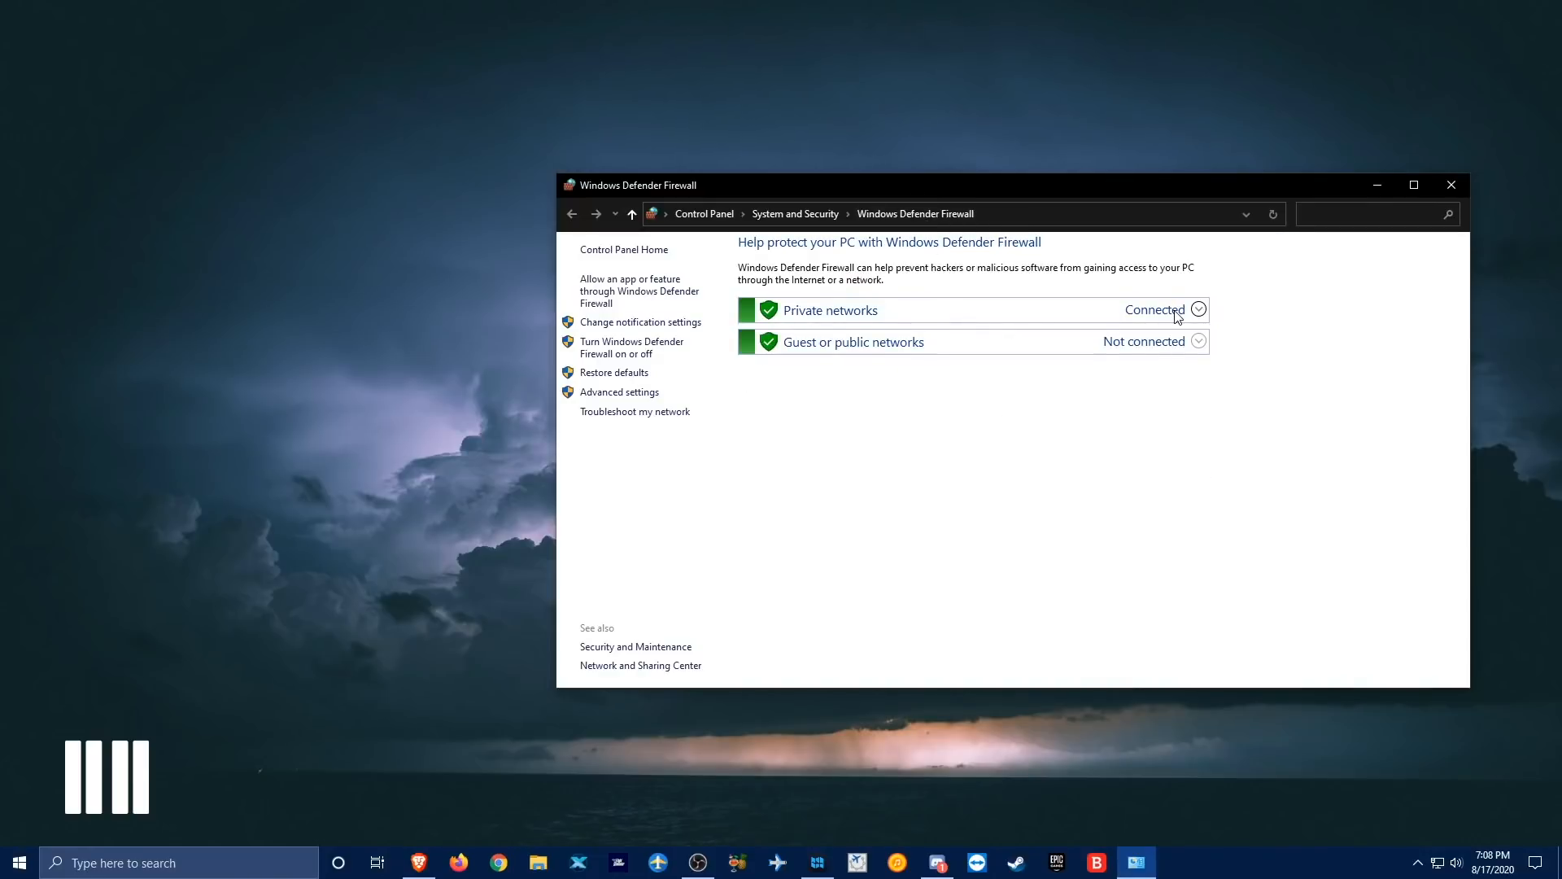
{"action": "left_click", "coordinate": [1198, 310]}
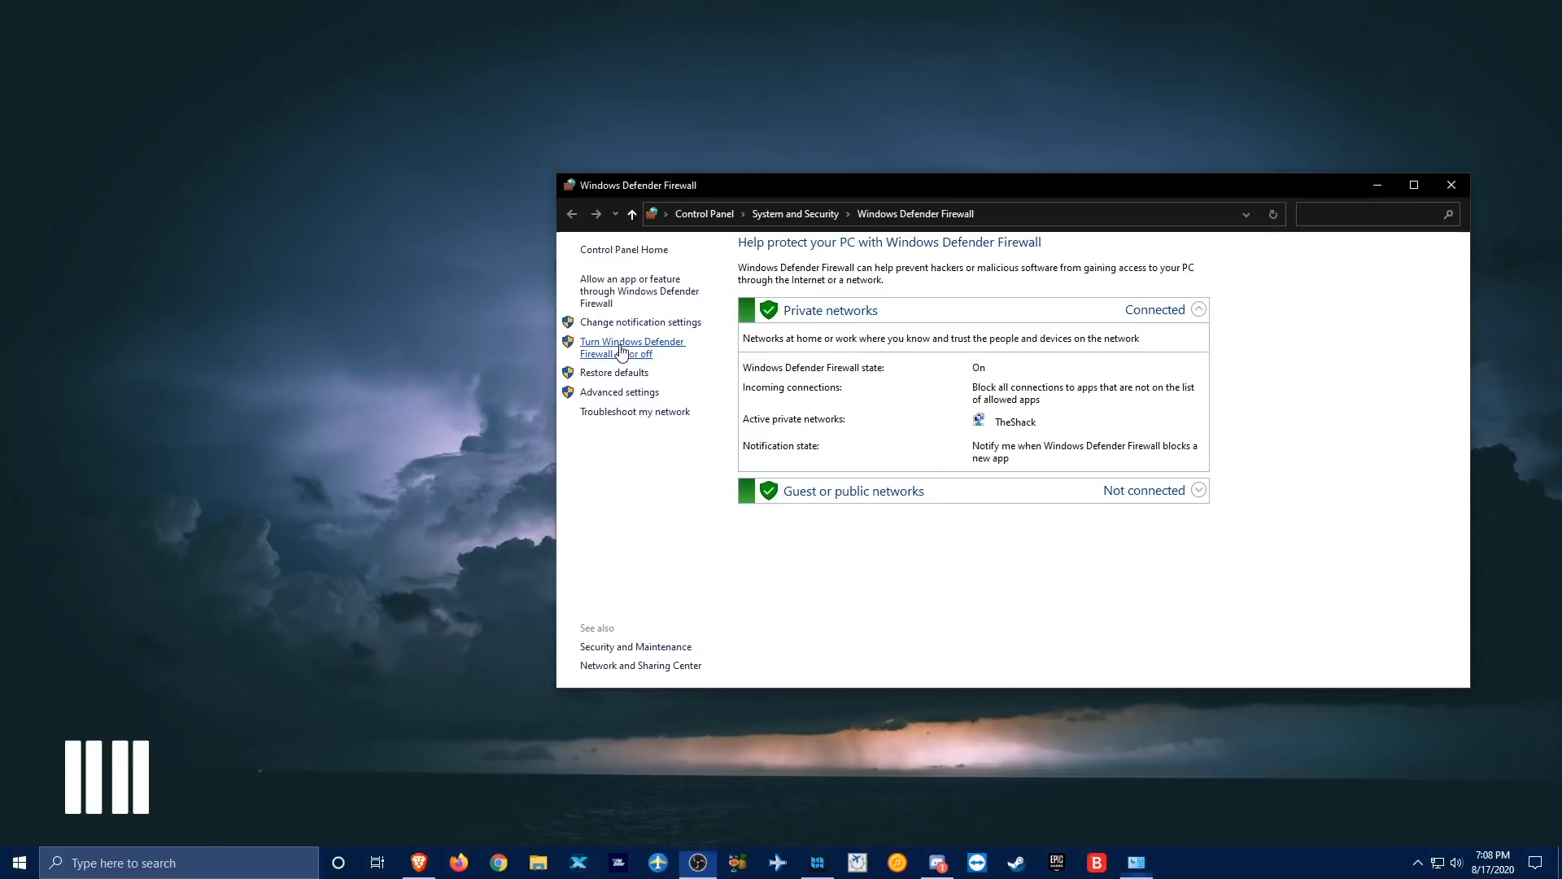
{"action": "left_click", "coordinate": [631, 347]}
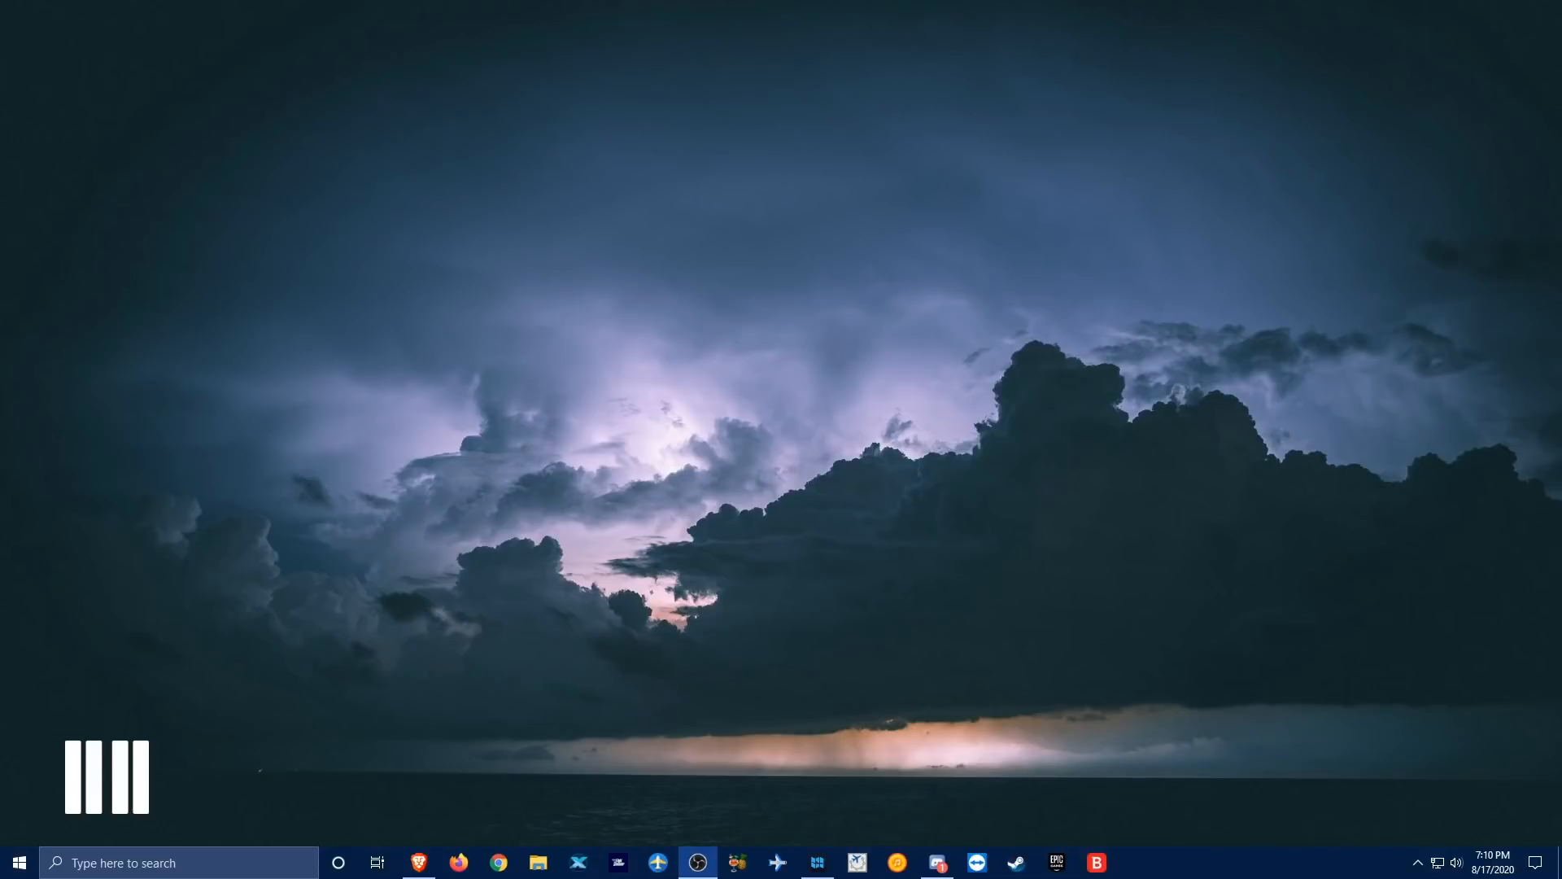
{"action": "mouse_move", "coordinate": [470, 835]}
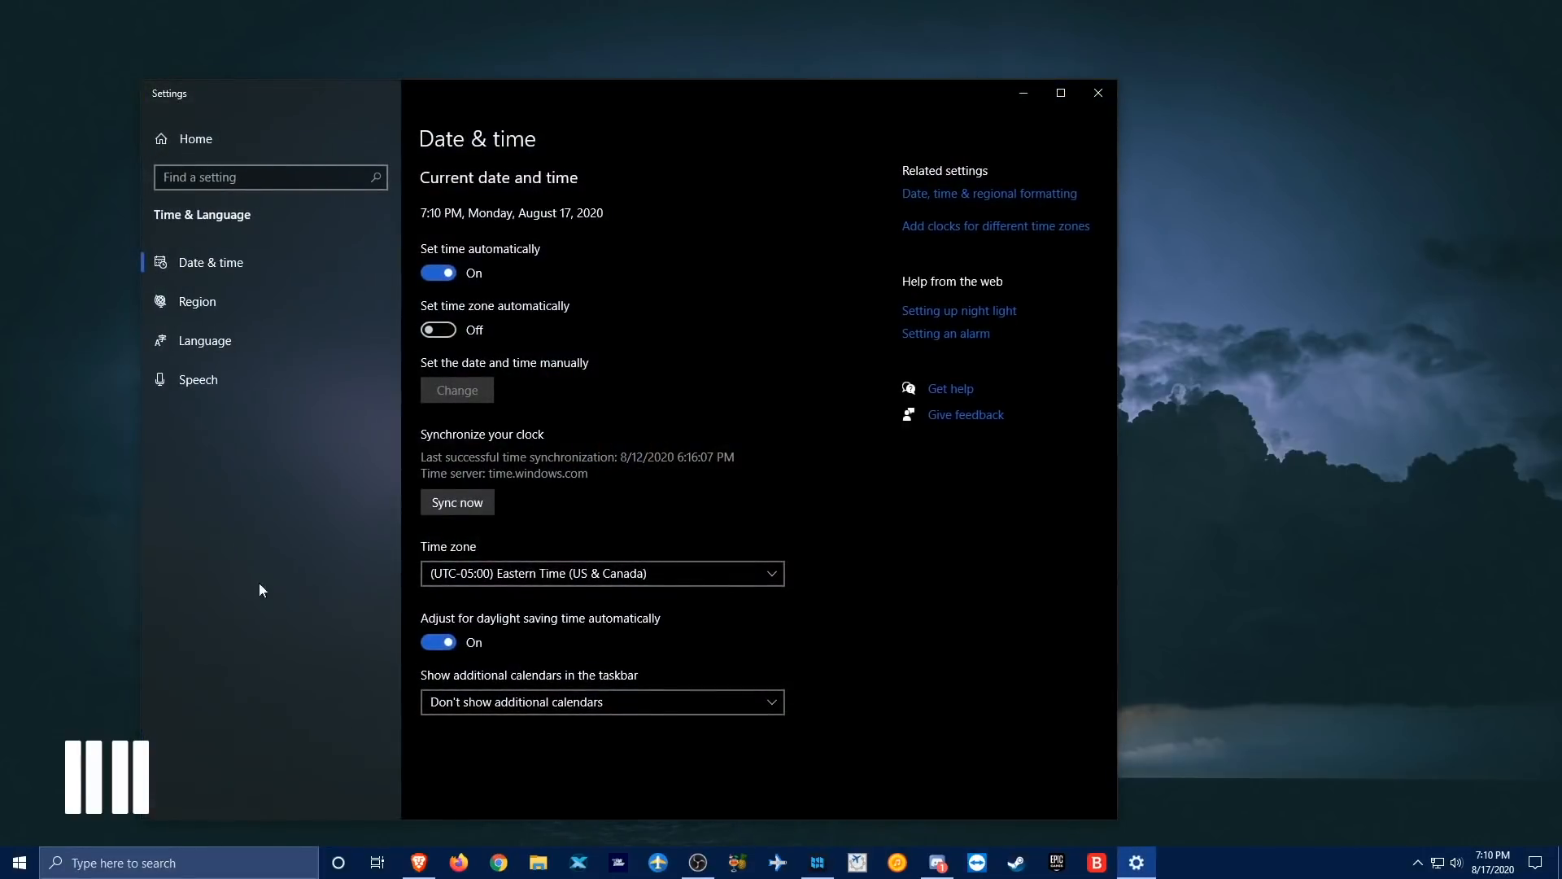
{"action": "mouse_move", "coordinate": [618, 475]}
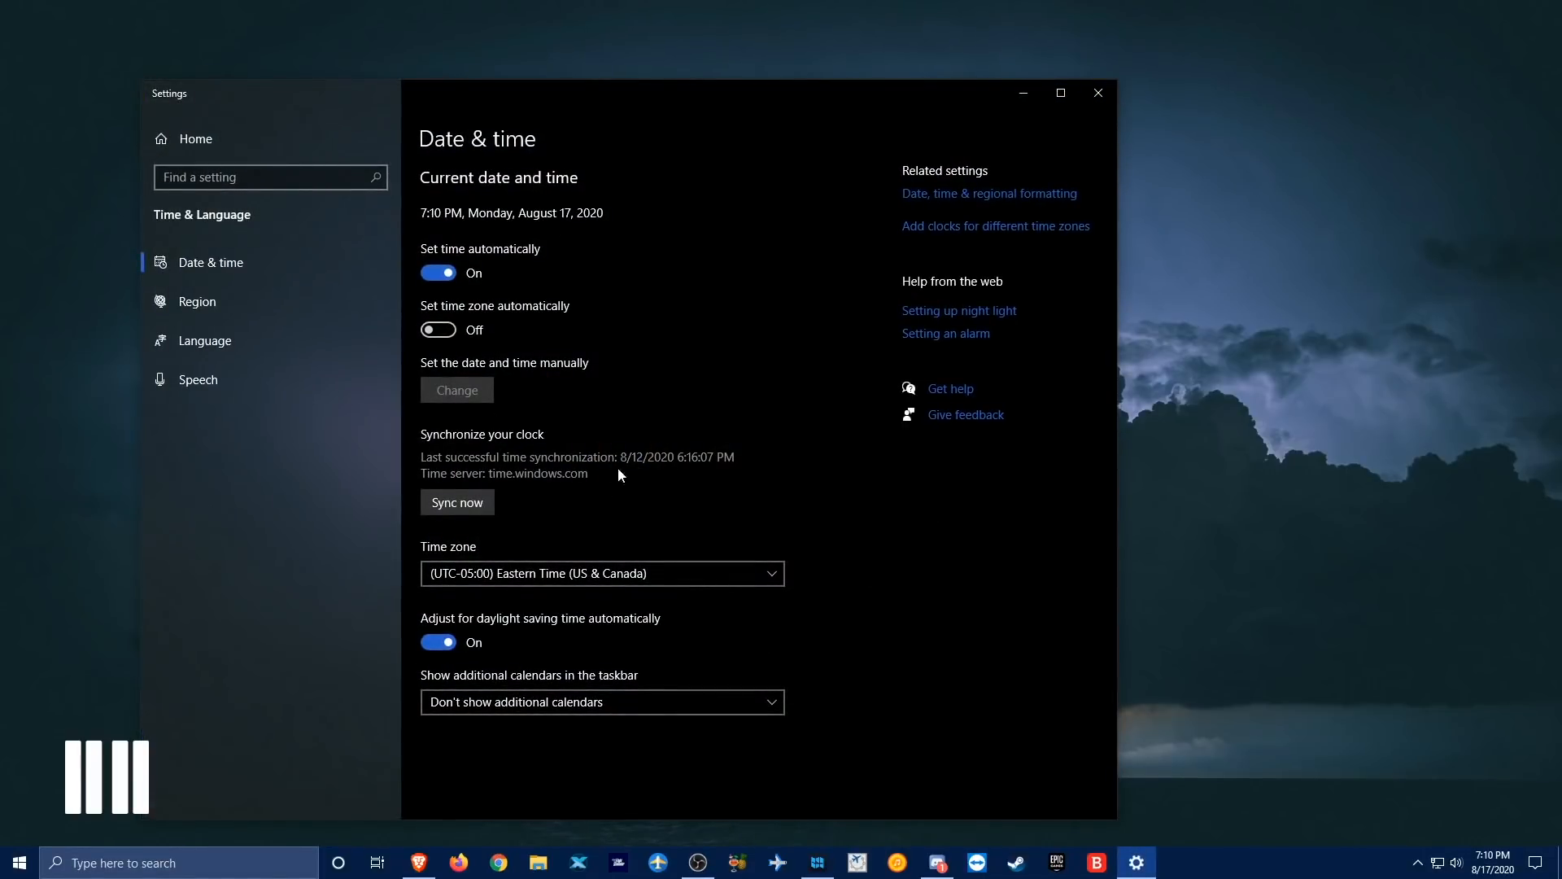
{"action": "mouse_move", "coordinate": [626, 390]}
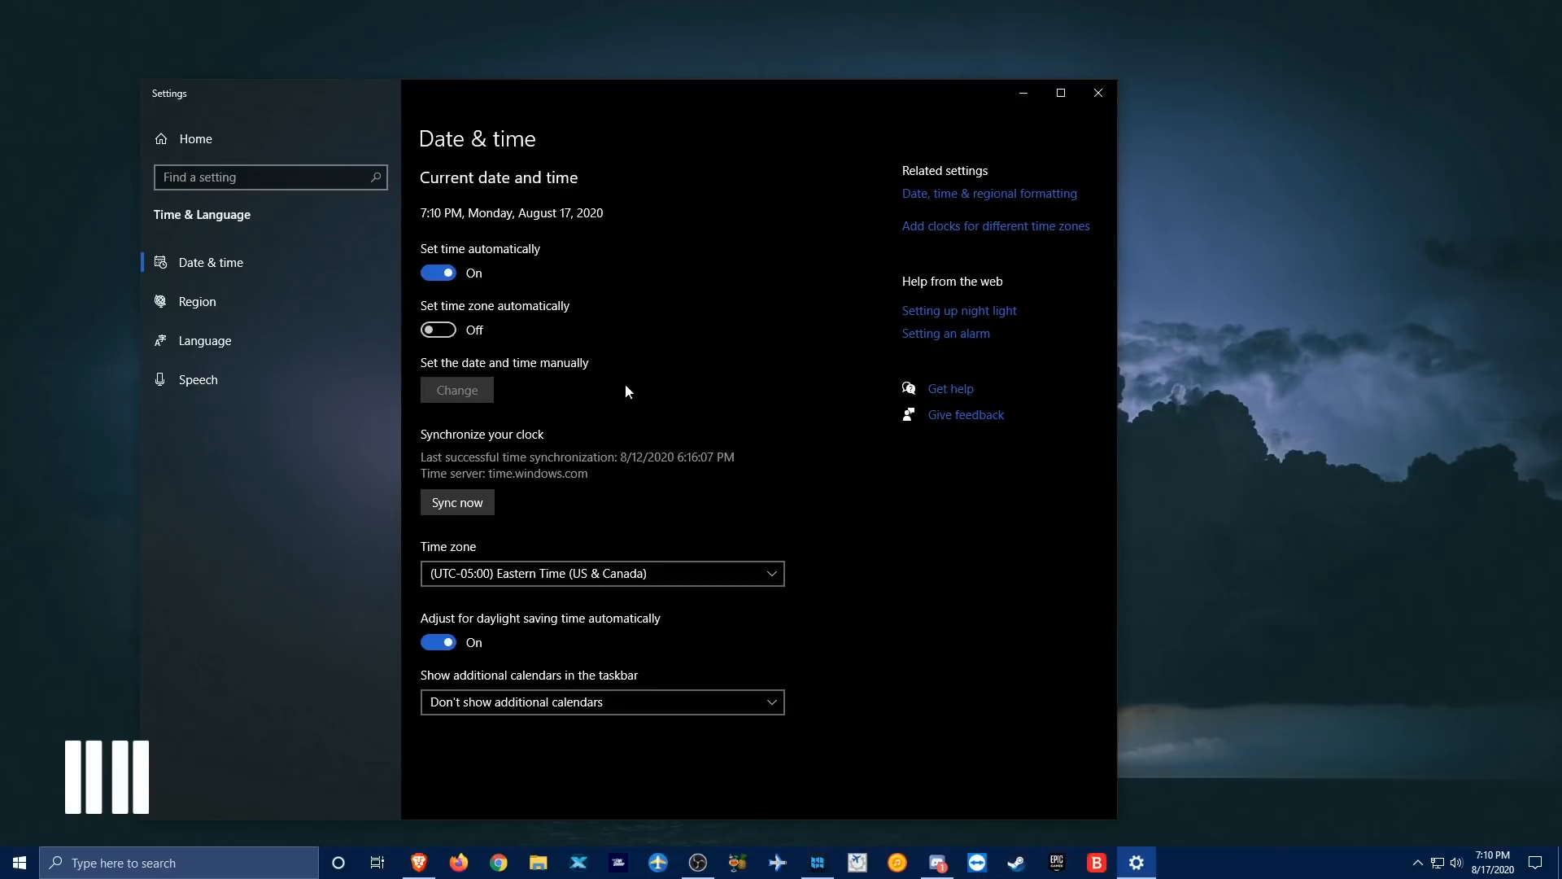
{"action": "mouse_move", "coordinate": [713, 608]}
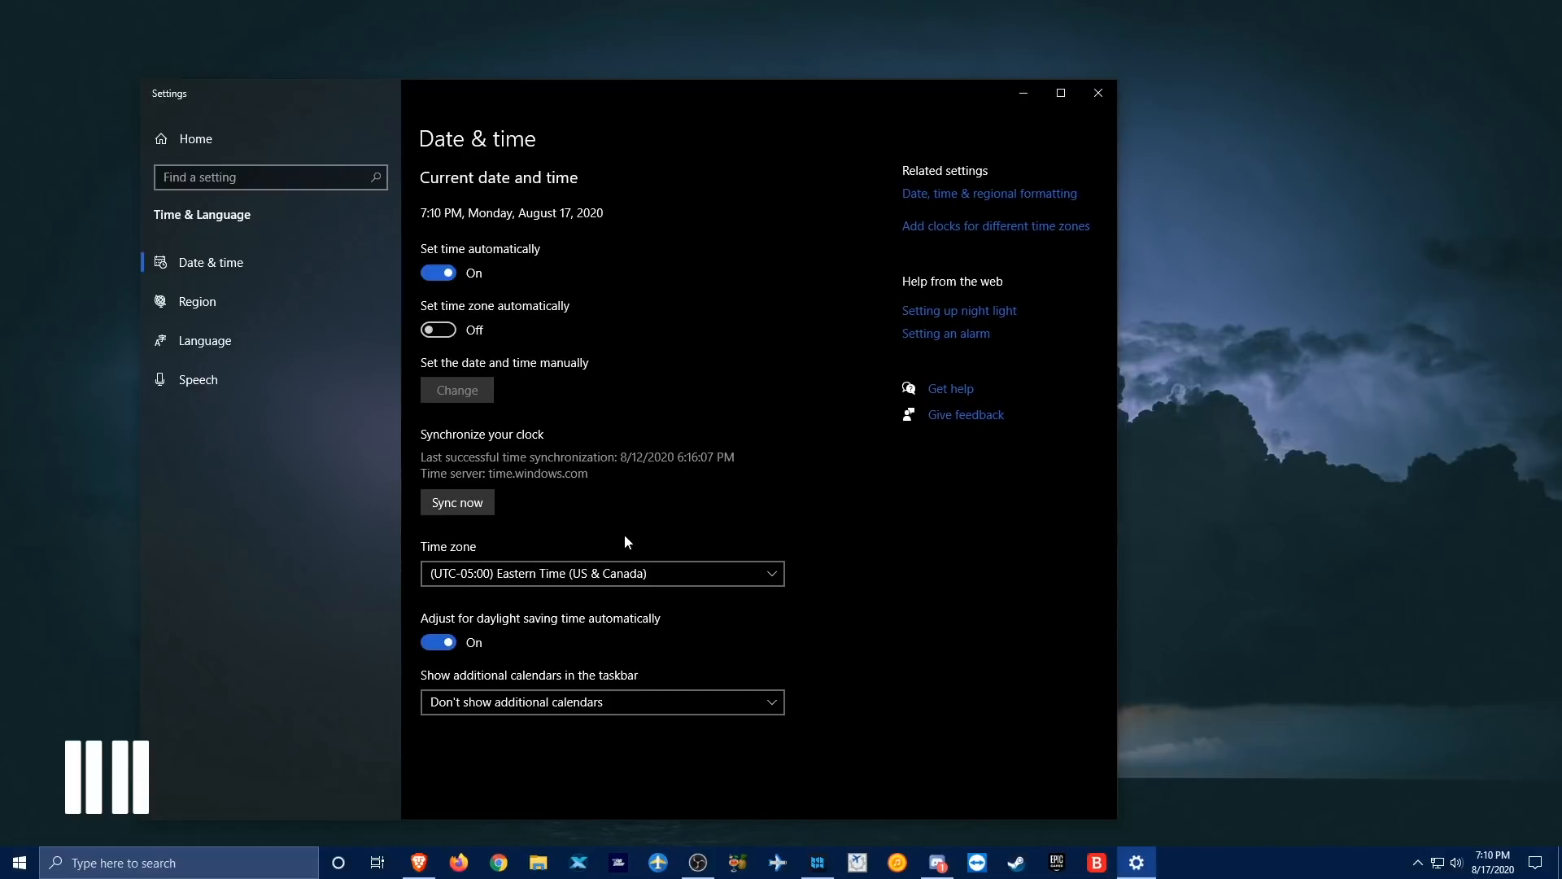
{"action": "mouse_move", "coordinate": [632, 555]}
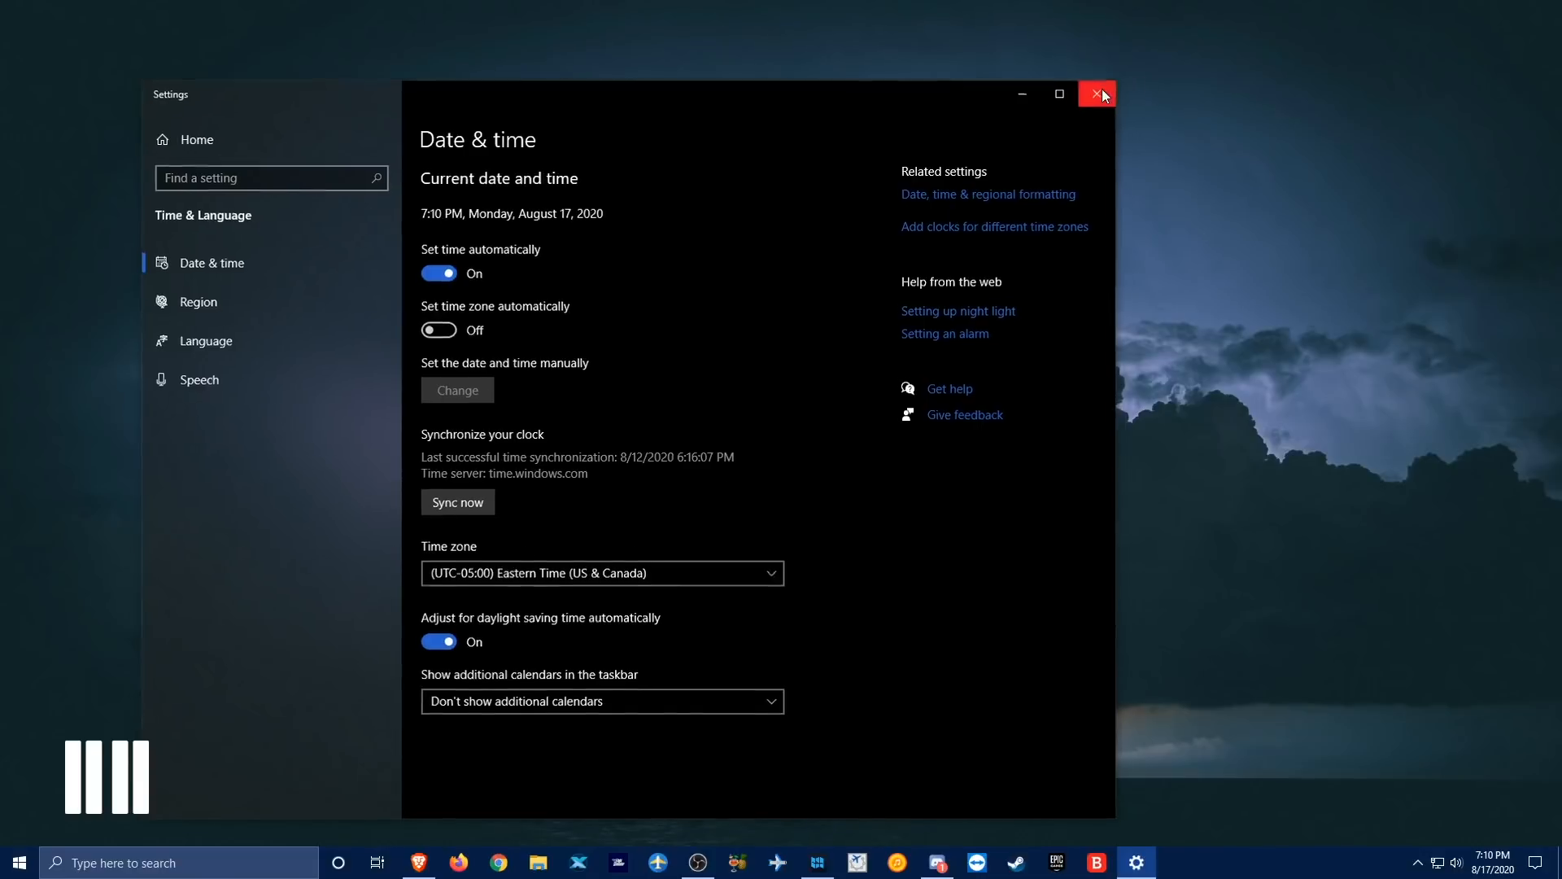
- Close Settings after reviewing automatic time and time zone on Date & time
{"action": "left_click", "coordinate": [1097, 94]}
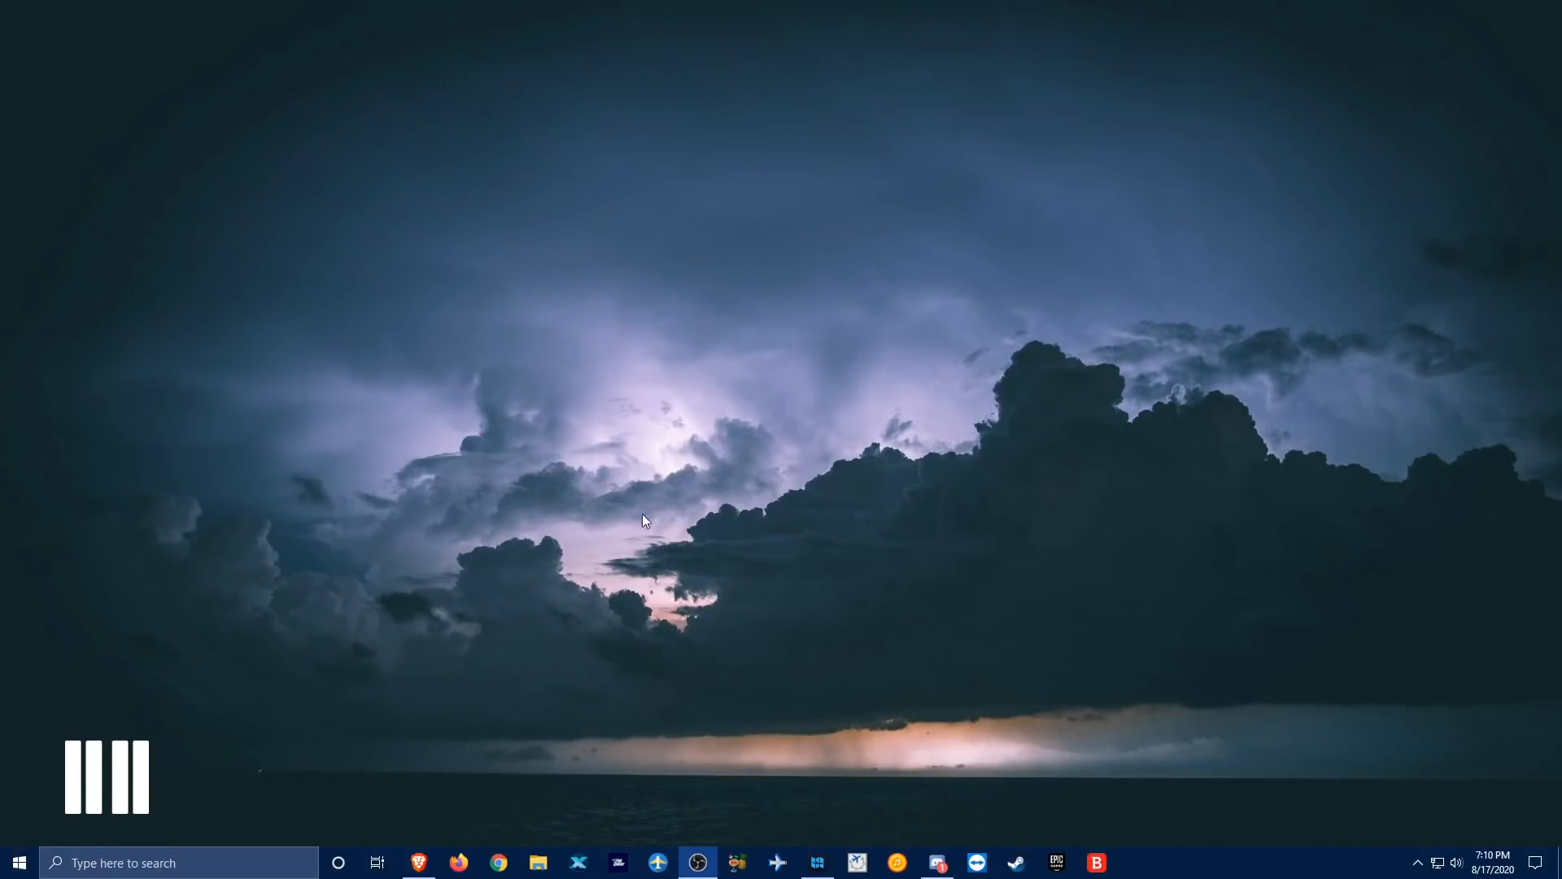
{"action": "mouse_move", "coordinate": [643, 499]}
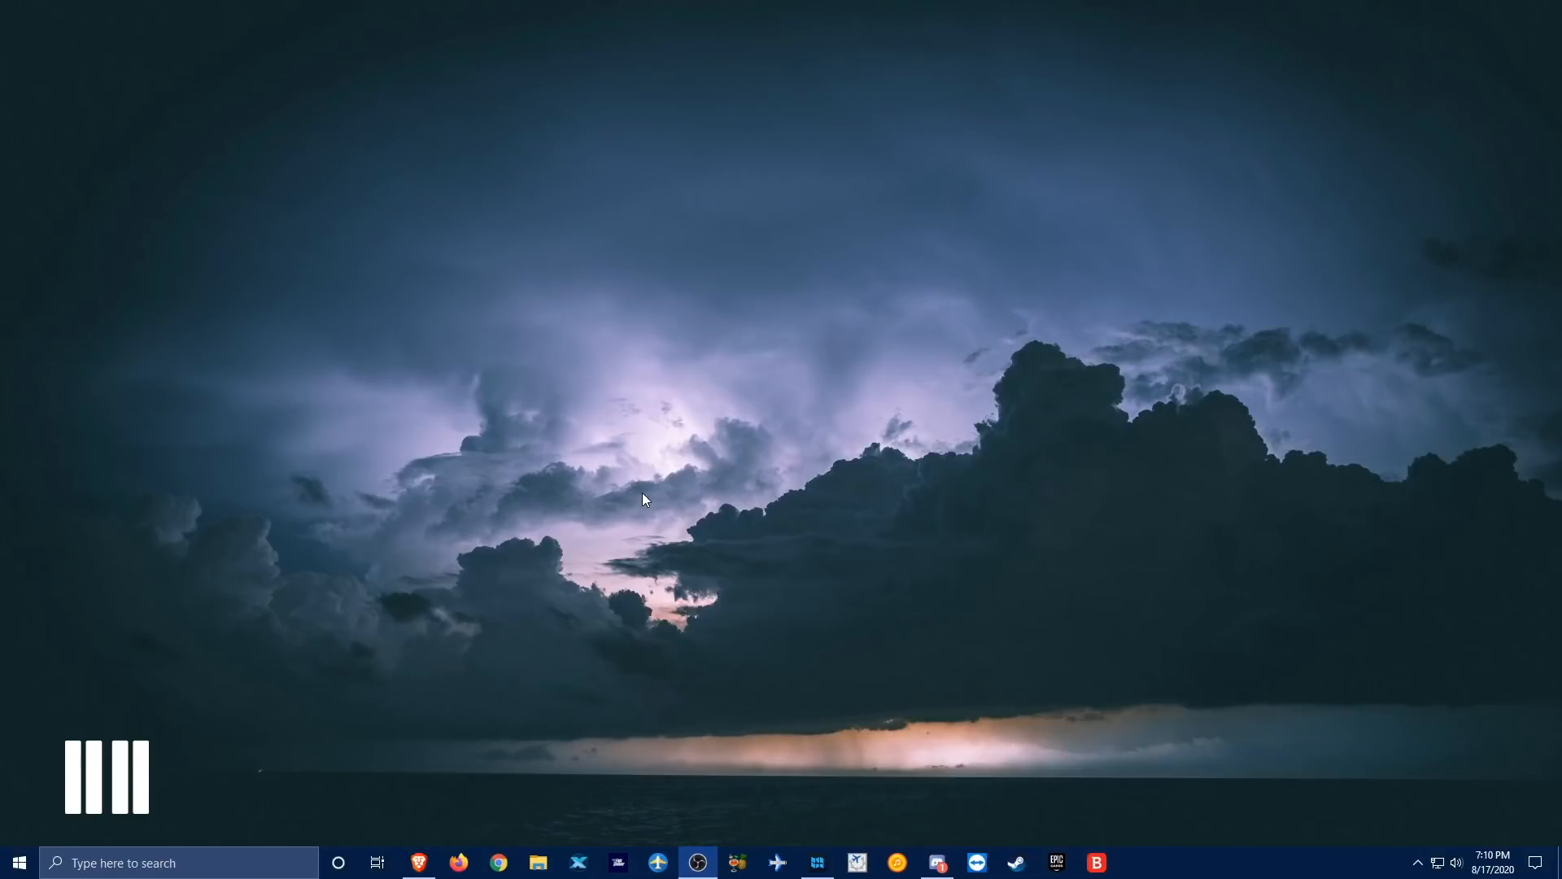
{"action": "mouse_move", "coordinate": [741, 389]}
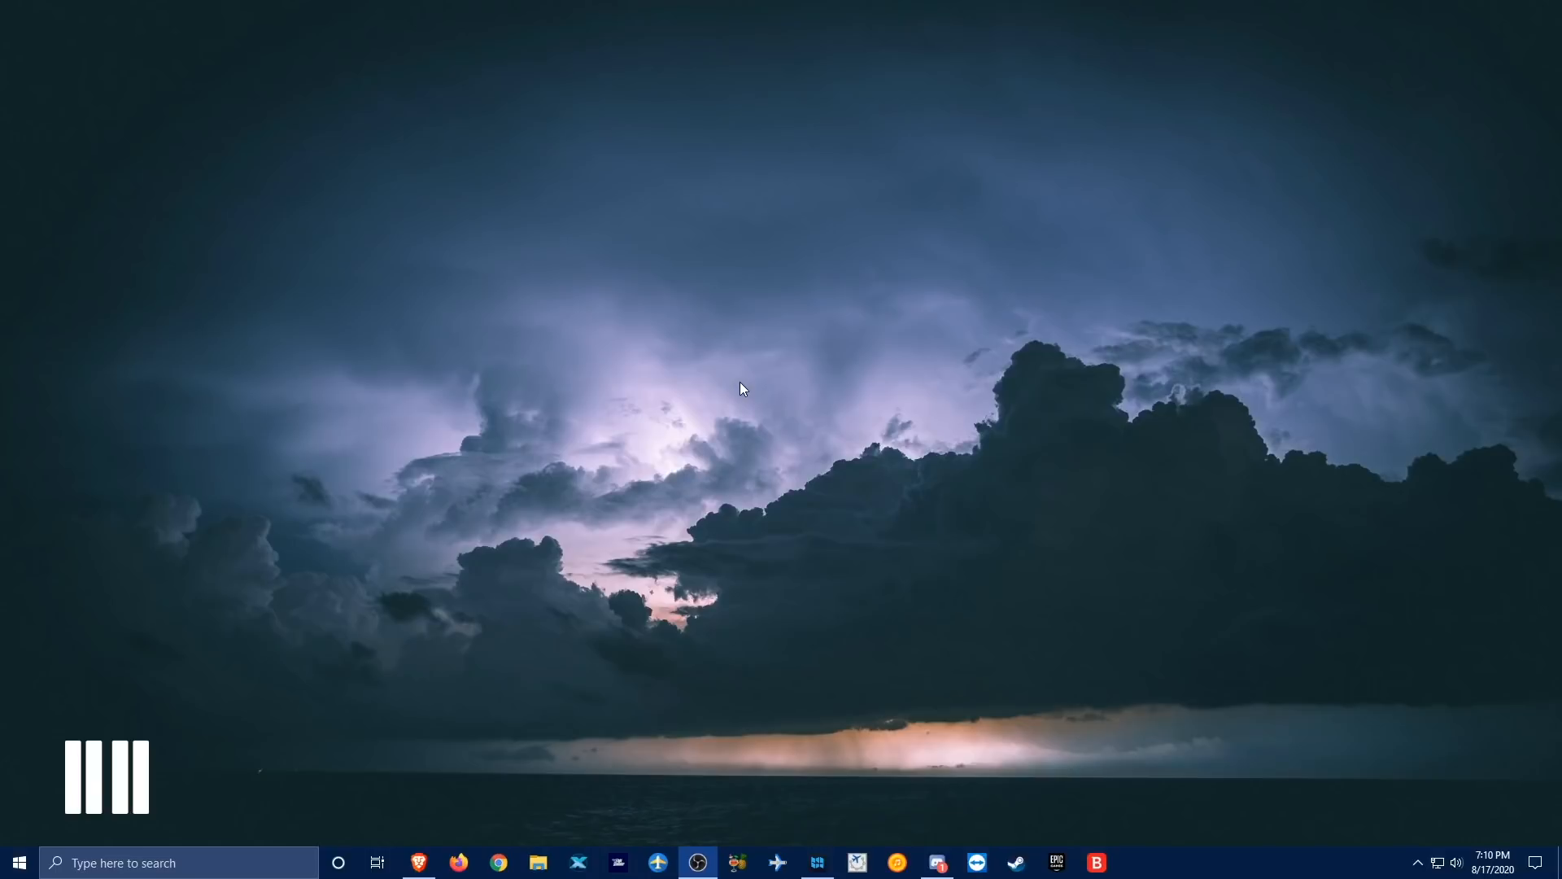
{"action": "mouse_move", "coordinate": [747, 389]}
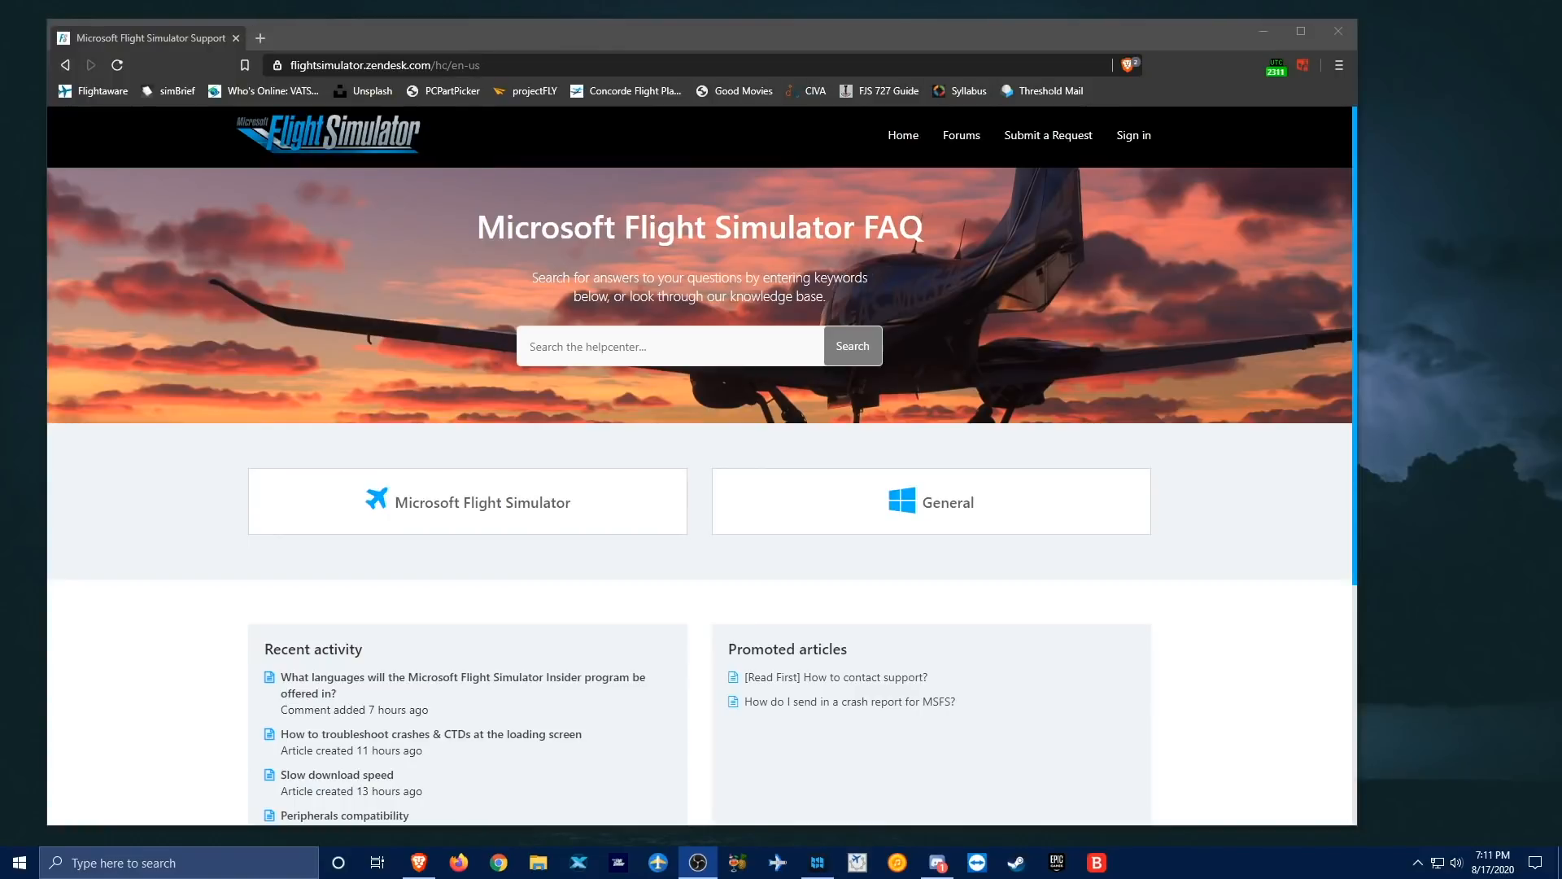
{"action": "mouse_move", "coordinate": [1257, 239]}
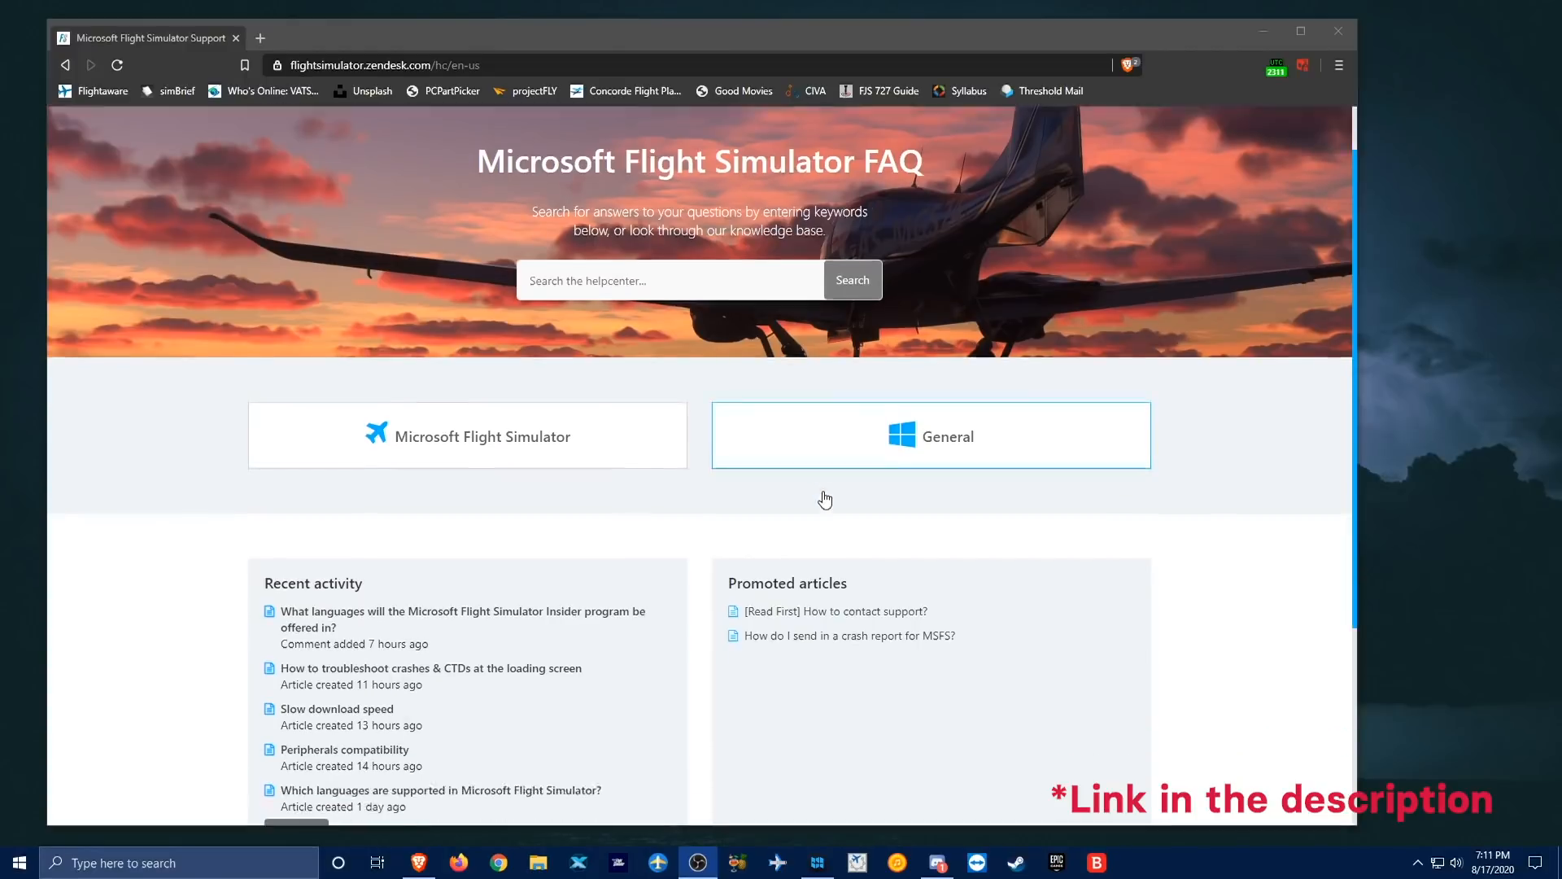
- Scroll the Flight Simulator FAQ home page down to Recent activity and Promoted articles
{"action": "scroll", "scroll_direction": "down", "scroll_amount": 3}
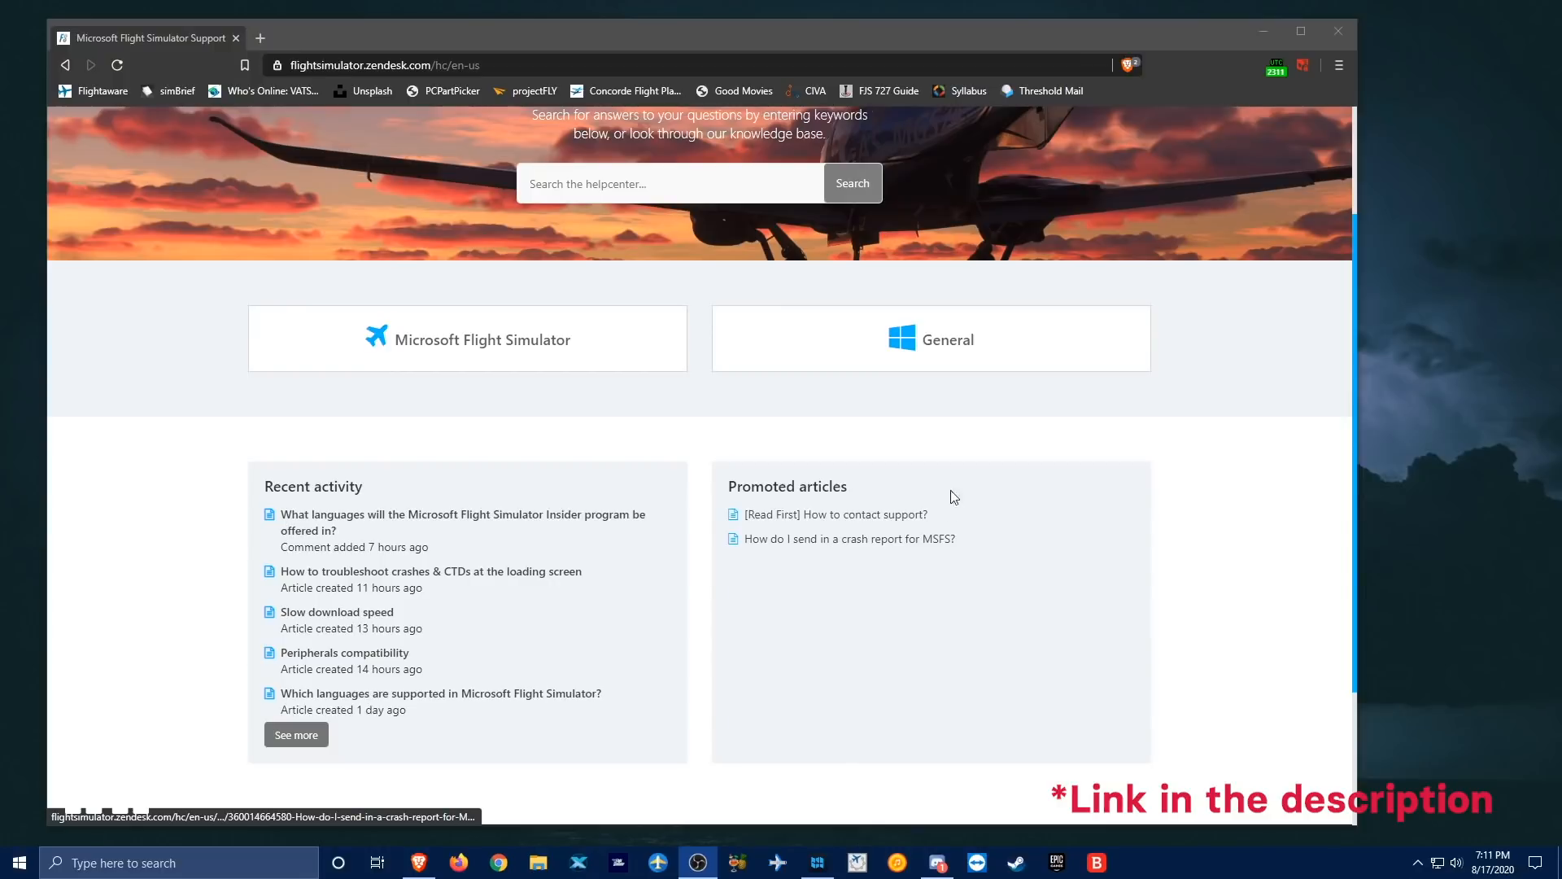
{"action": "mouse_move", "coordinate": [736, 518]}
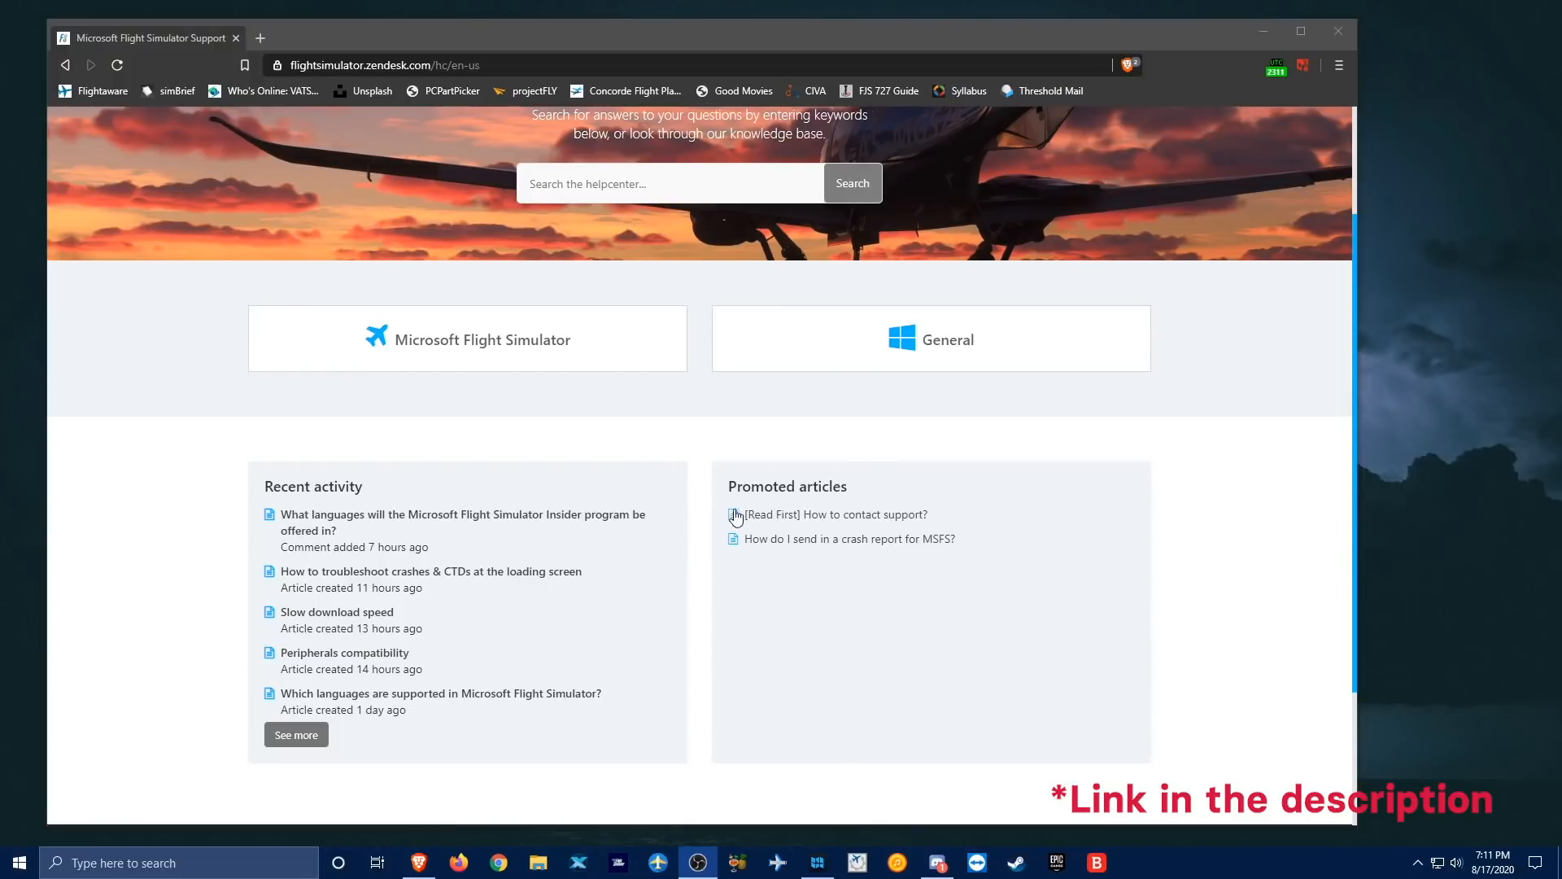